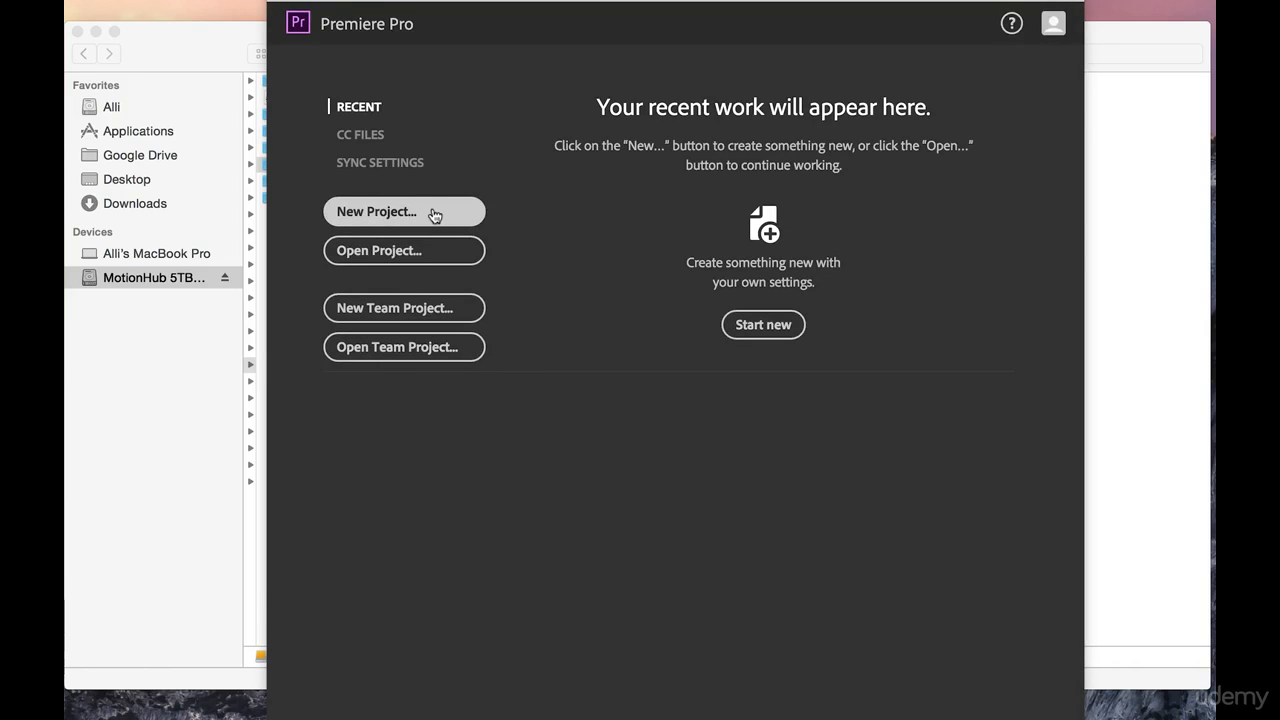
- Start a new project named Nelson and browse for its save location
left_click(404, 212)
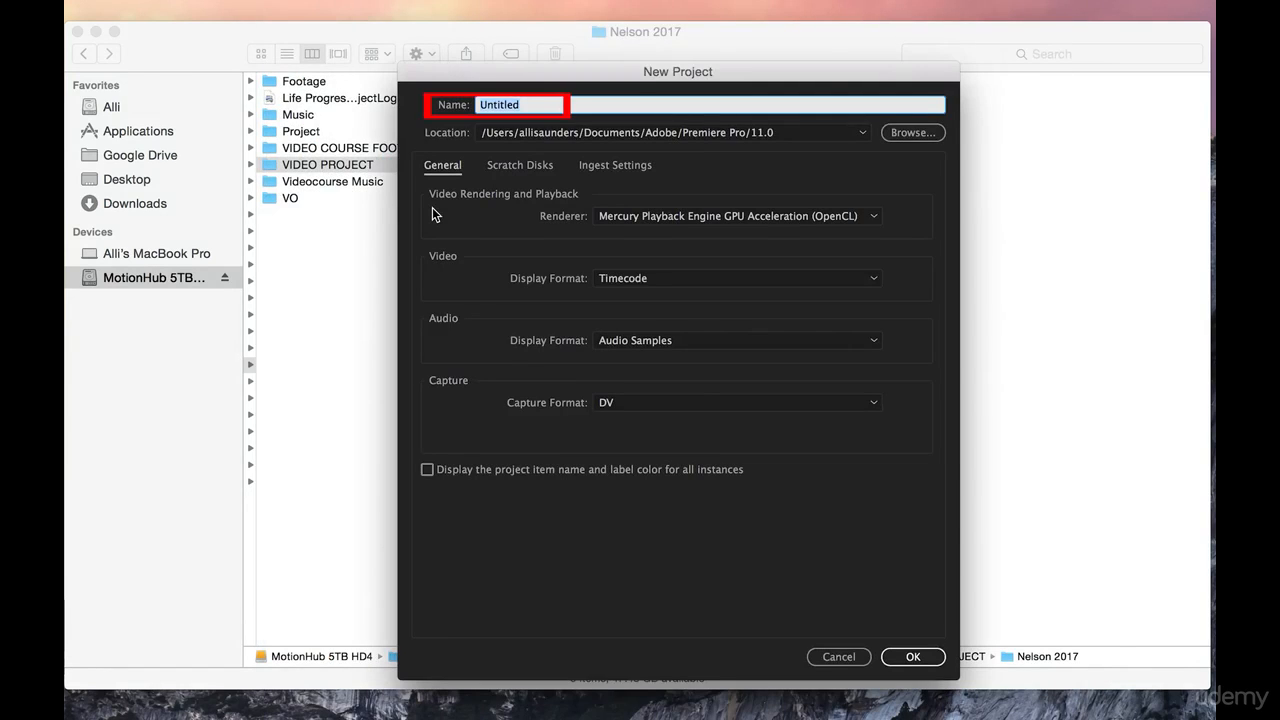
type("Nelson")
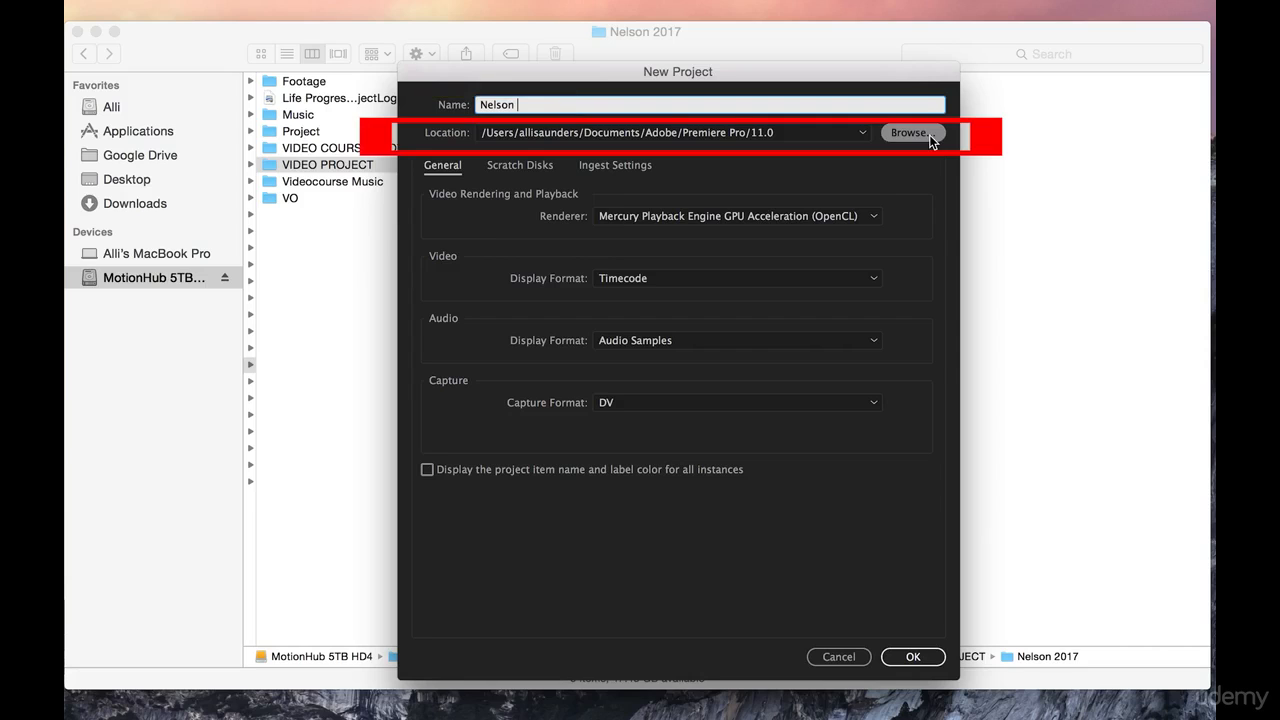
left_click(908, 132)
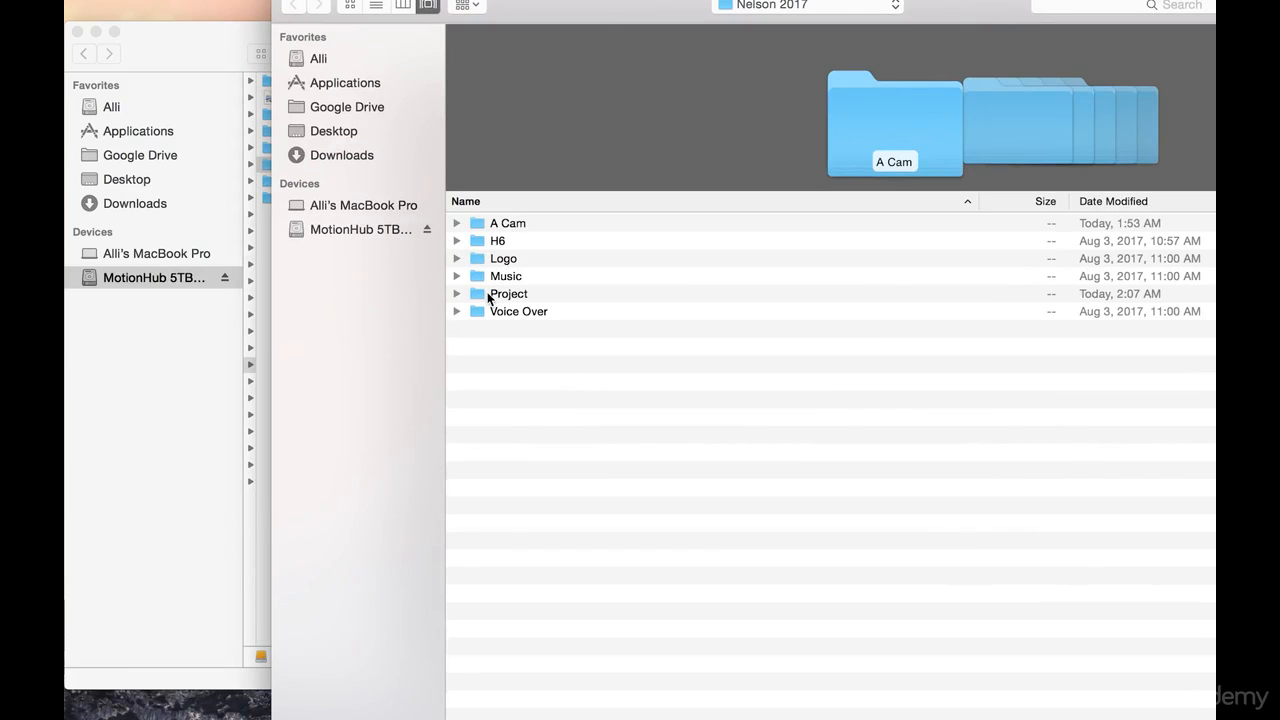
- Save in the Project folder on MotionHub, keeping the Mercury GPU Acceleration (OpenCL) renderer
left_click(508, 292)
type("Nelson")
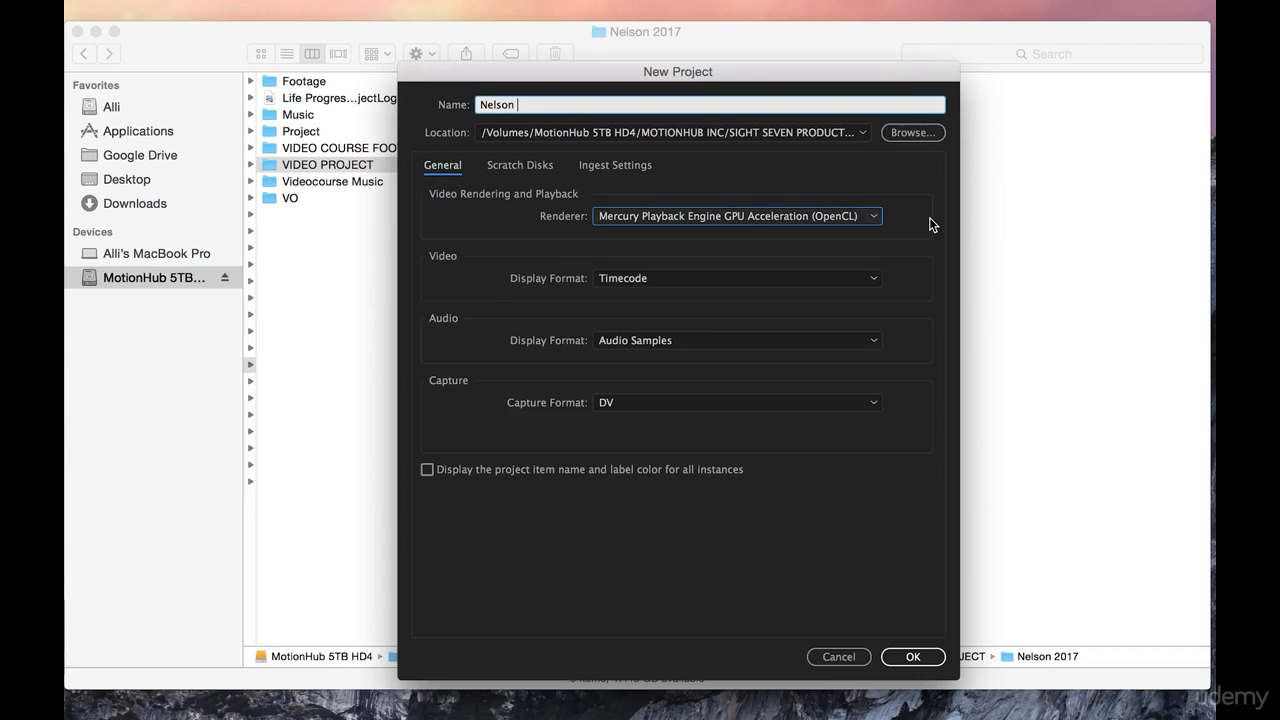
mouse_move(872, 236)
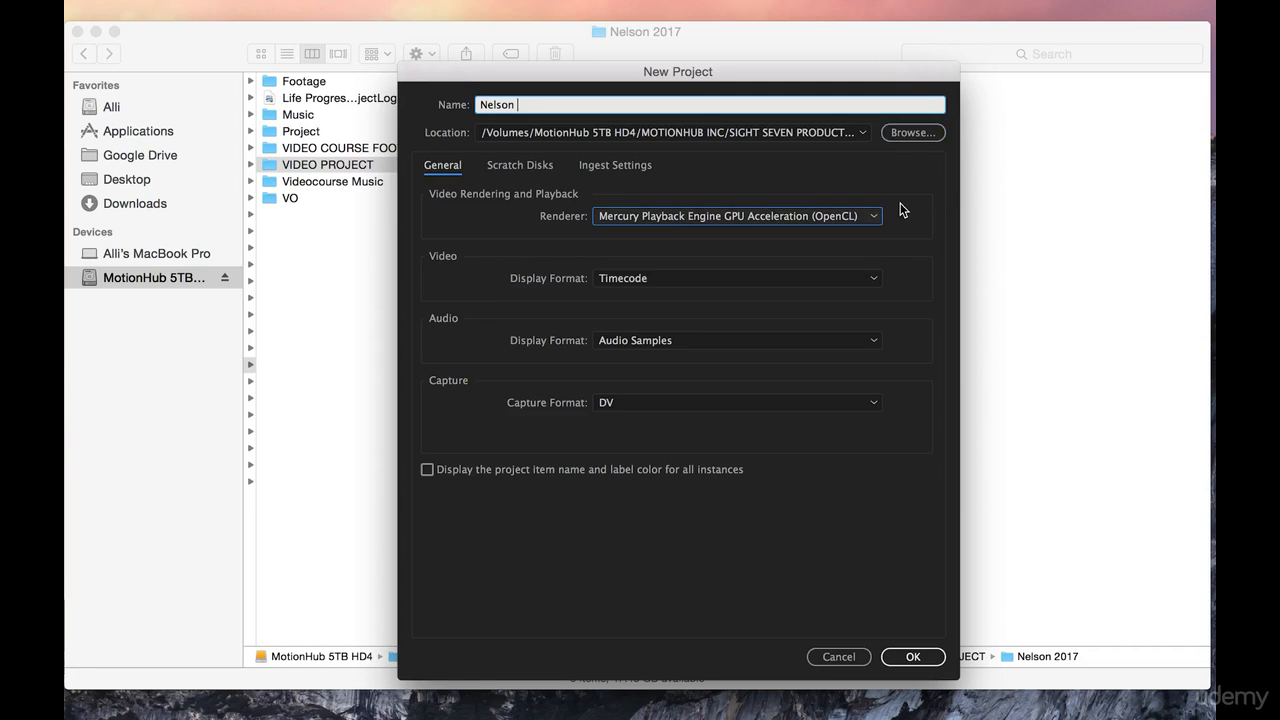
mouse_move(912, 210)
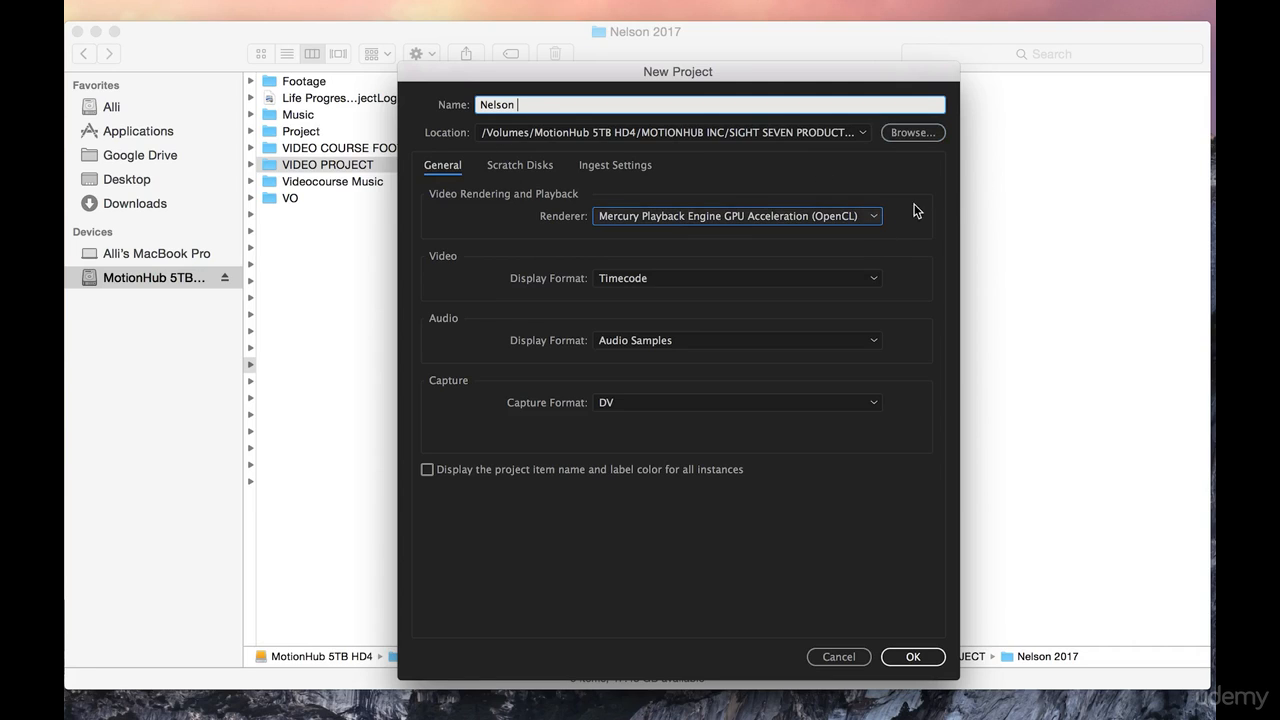
left_click(736, 216)
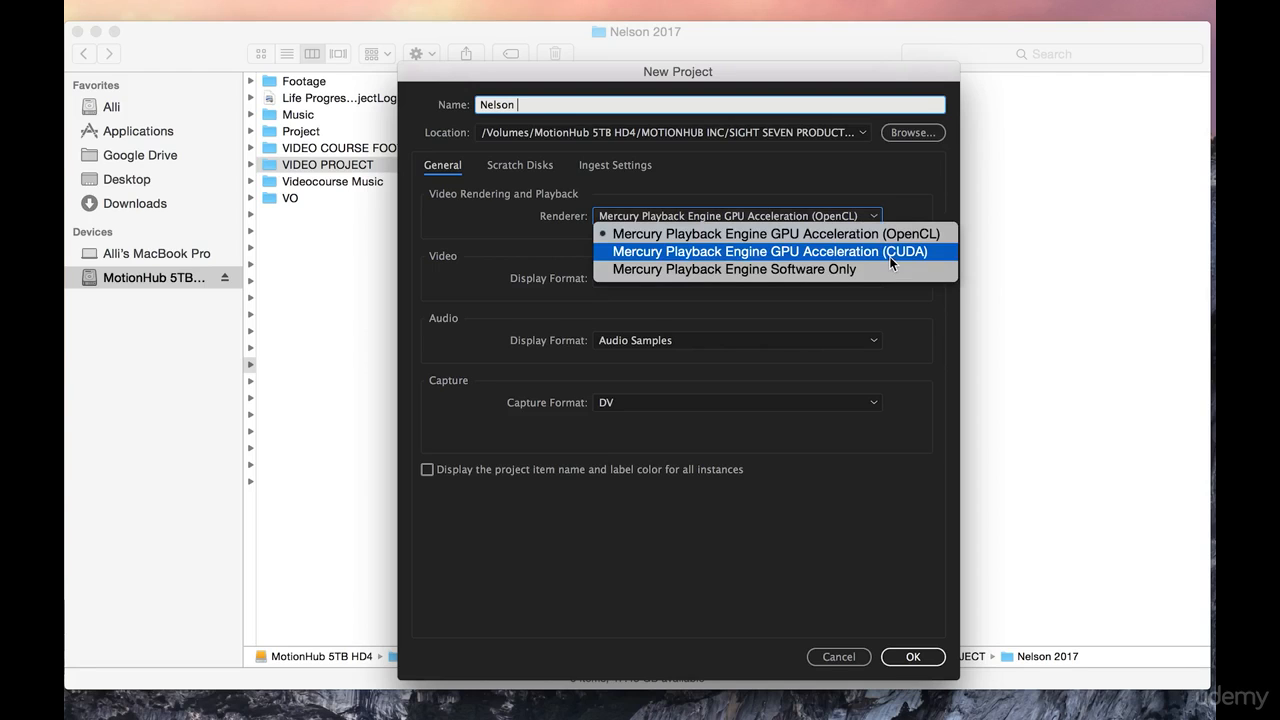
left_click(732, 216)
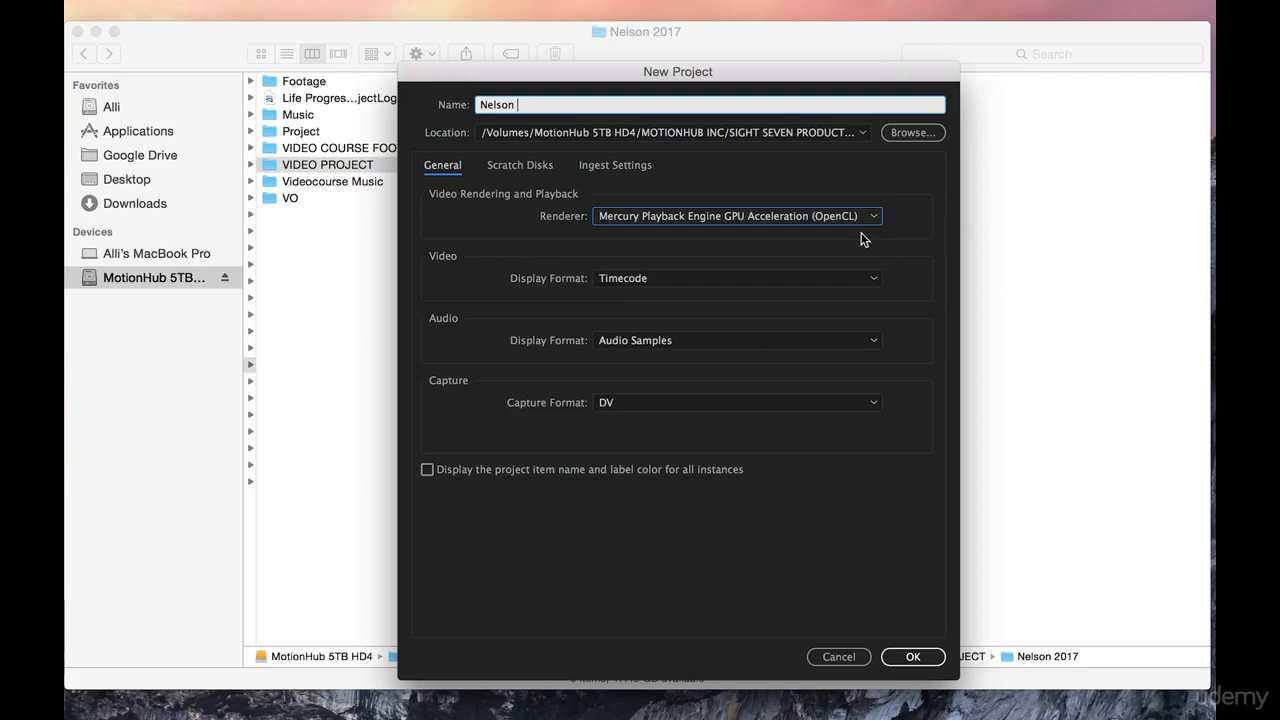
mouse_move(576, 304)
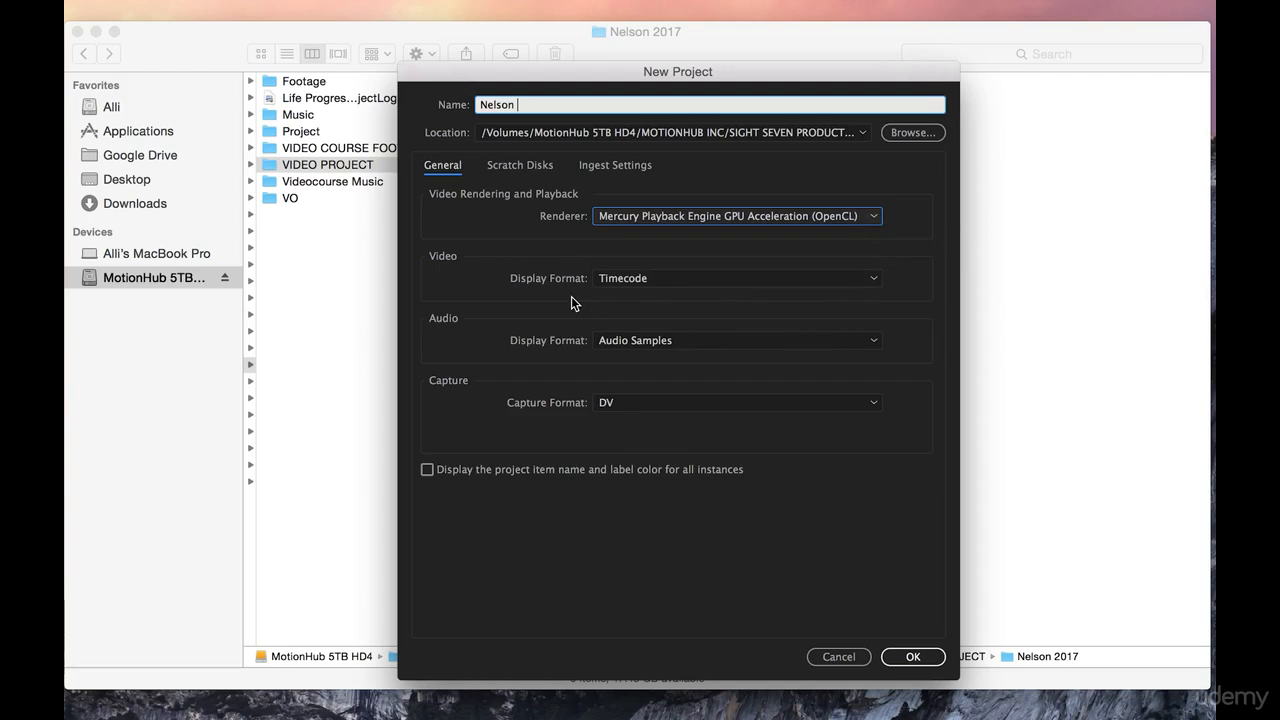
mouse_move(668, 324)
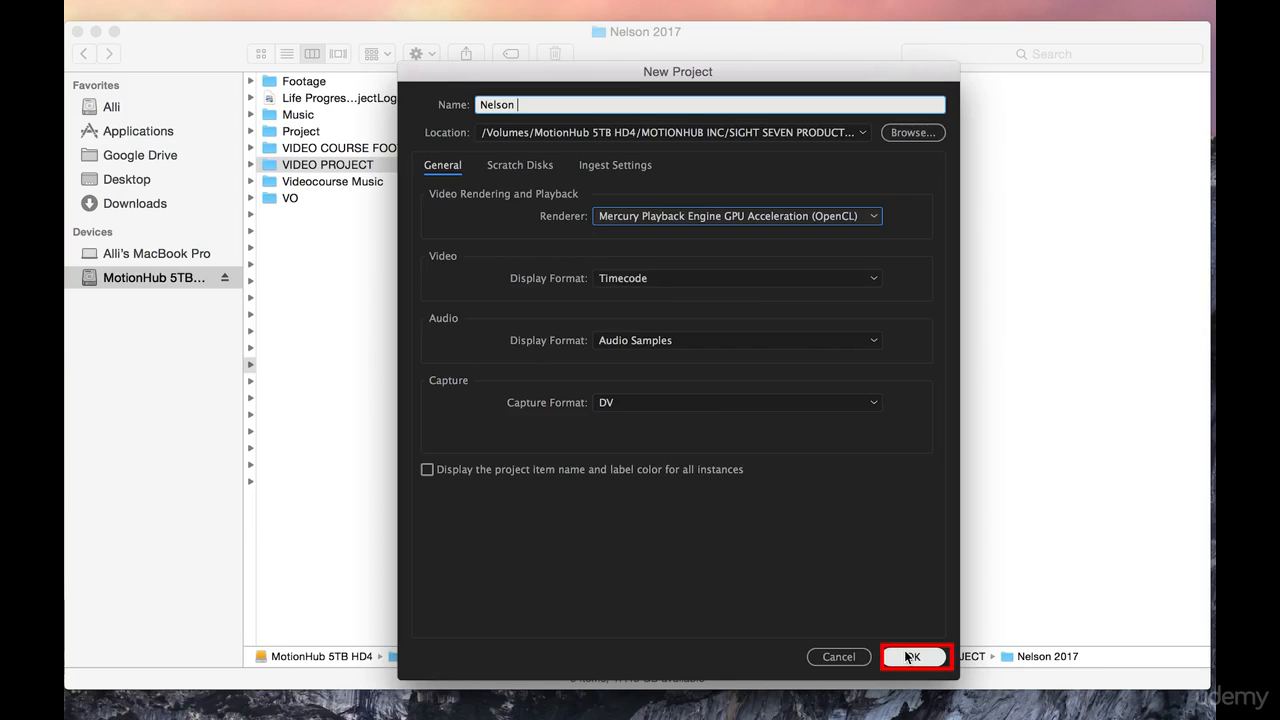
- Confirm the New Project dialog to create and open the Nelson project
left_click(912, 656)
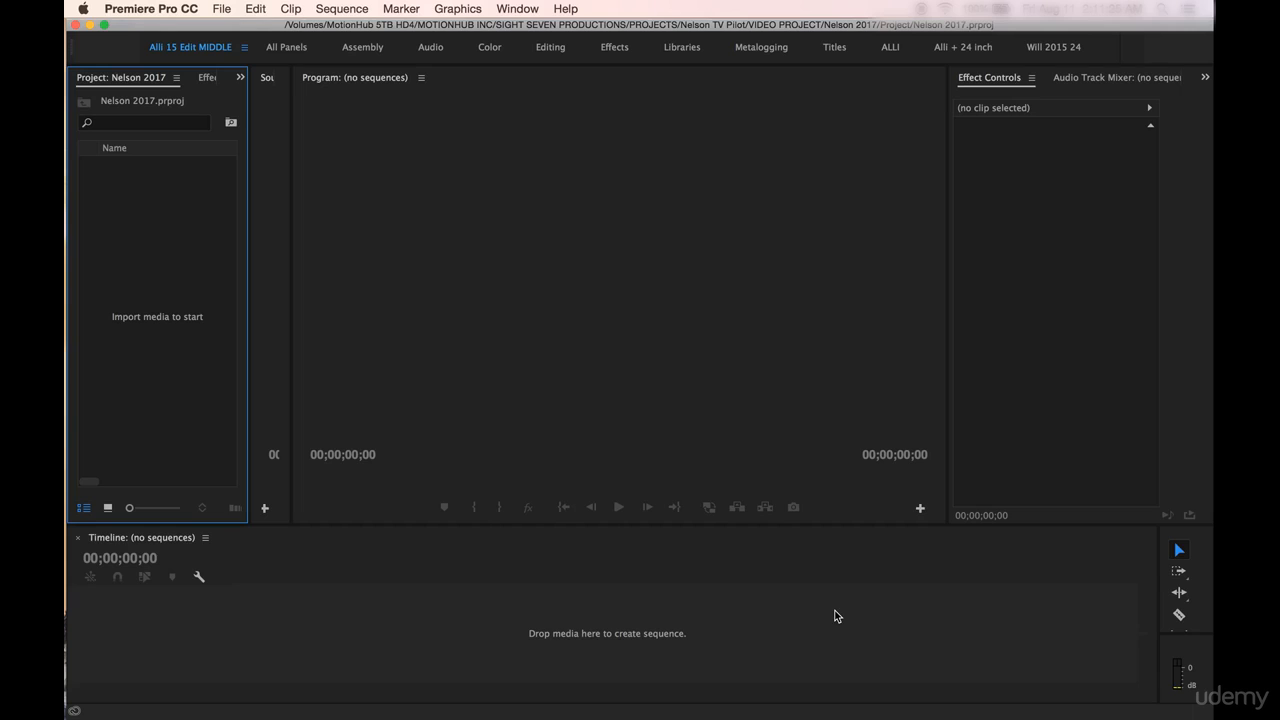
mouse_move(256, 48)
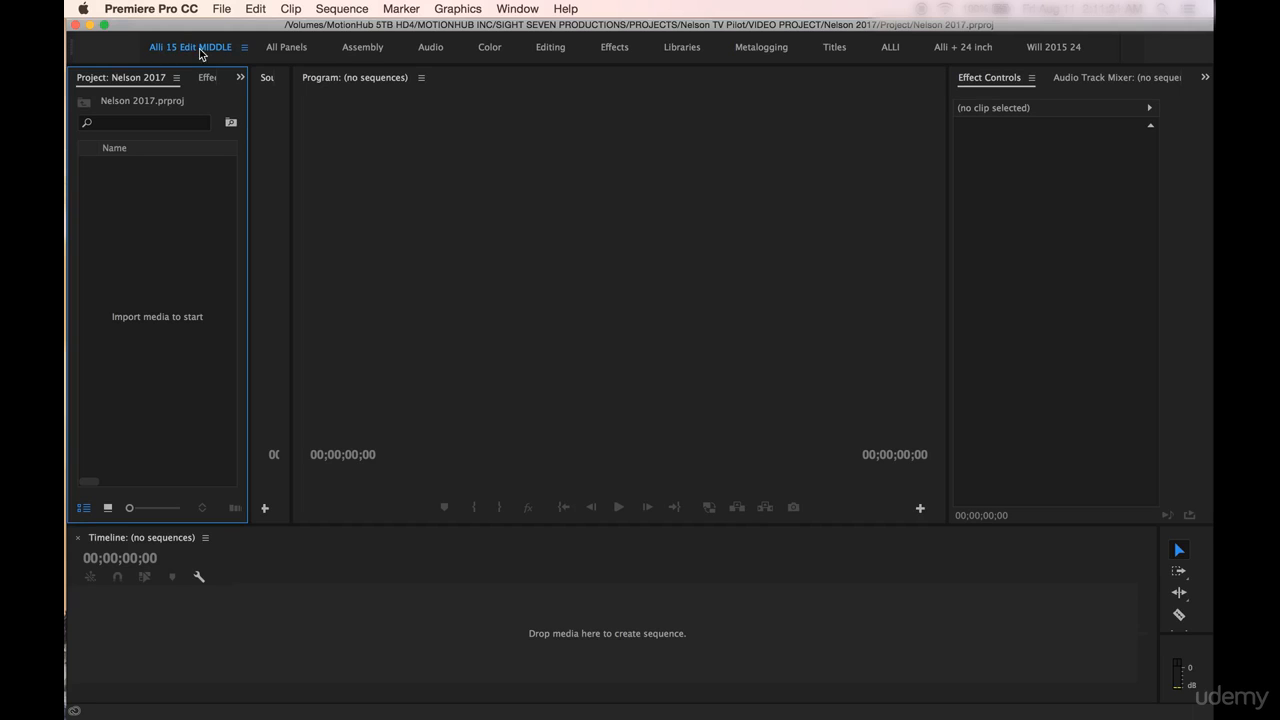
mouse_move(186, 56)
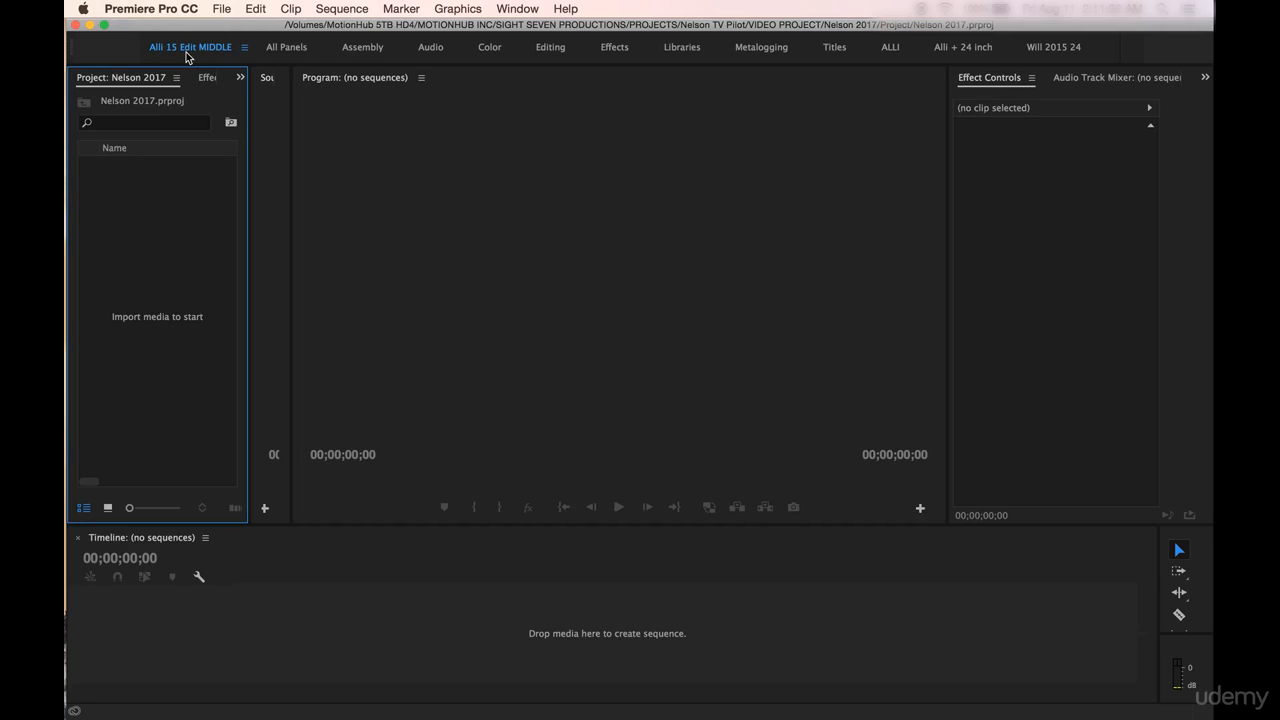
mouse_move(196, 204)
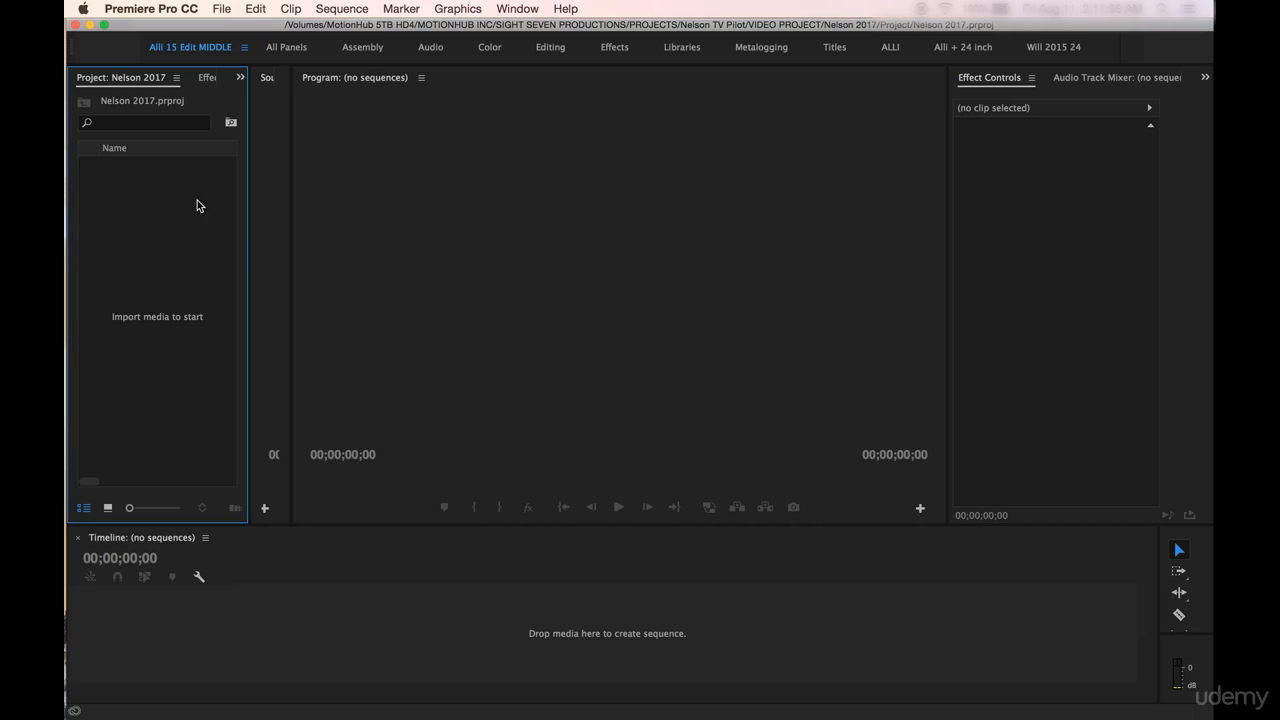
mouse_move(136, 212)
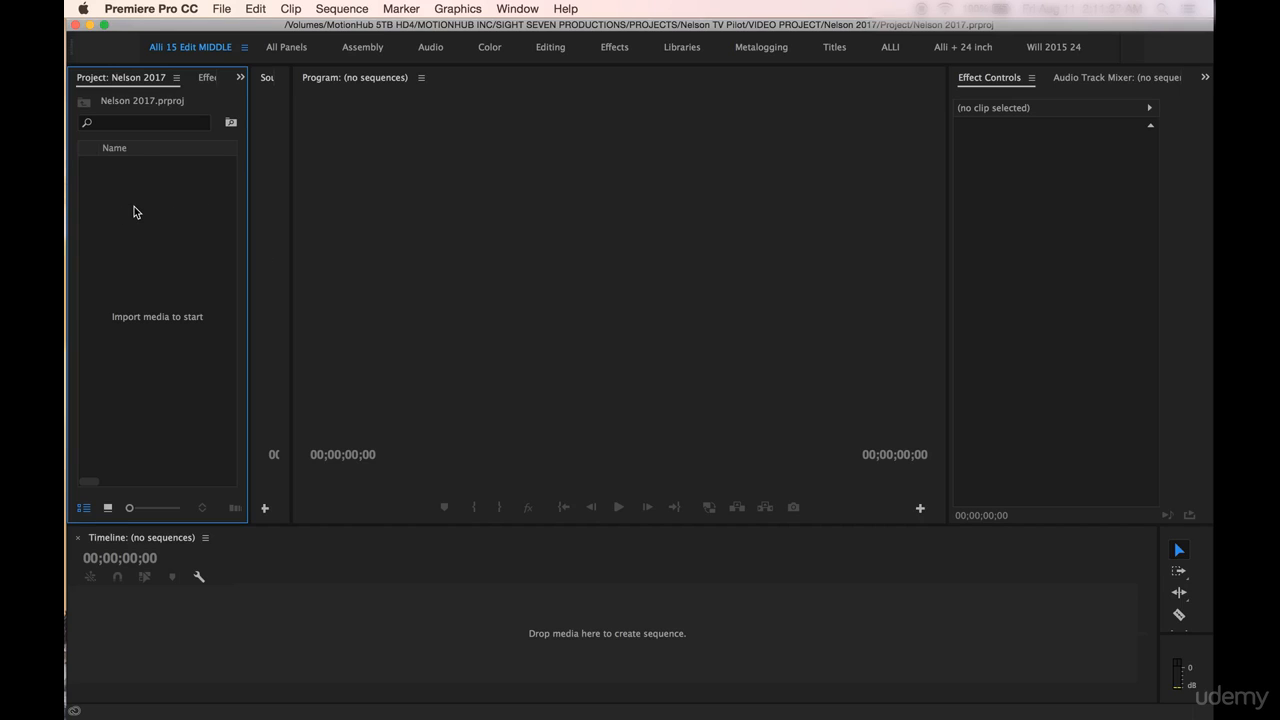
- Import the A Cam folder of MP4 clips into the project as a bin
right_click(136, 212)
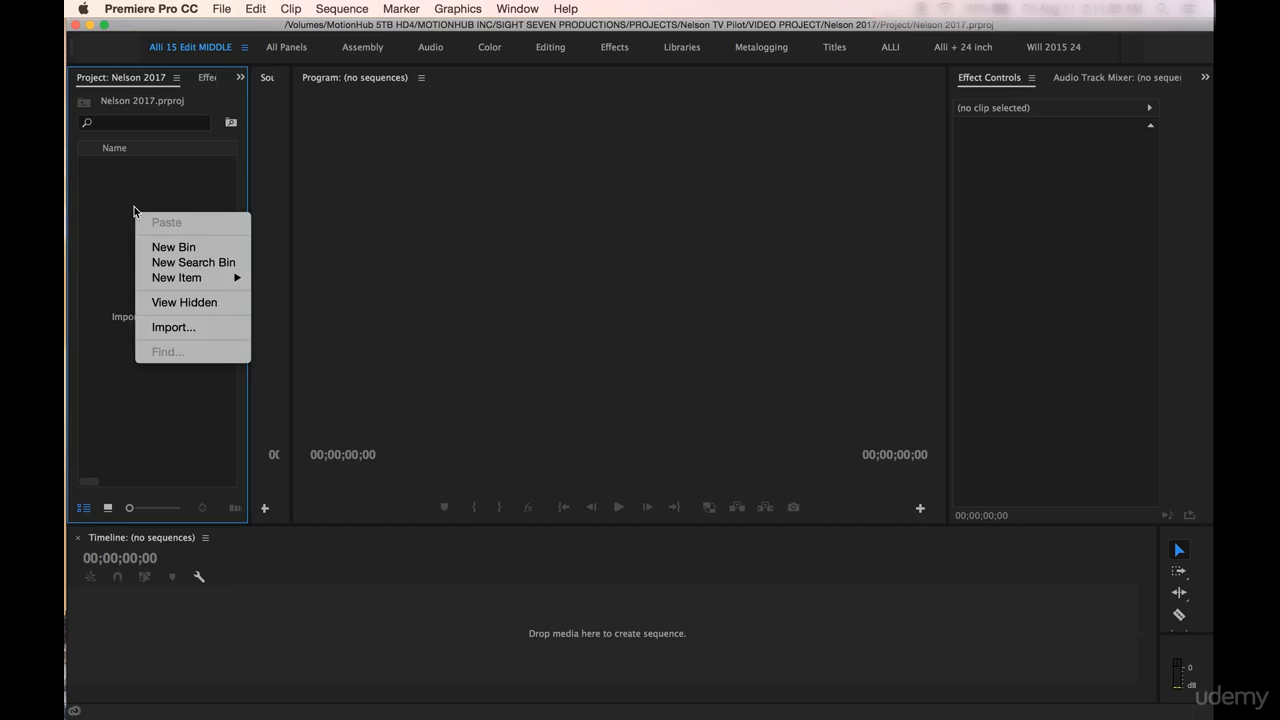
mouse_move(172, 328)
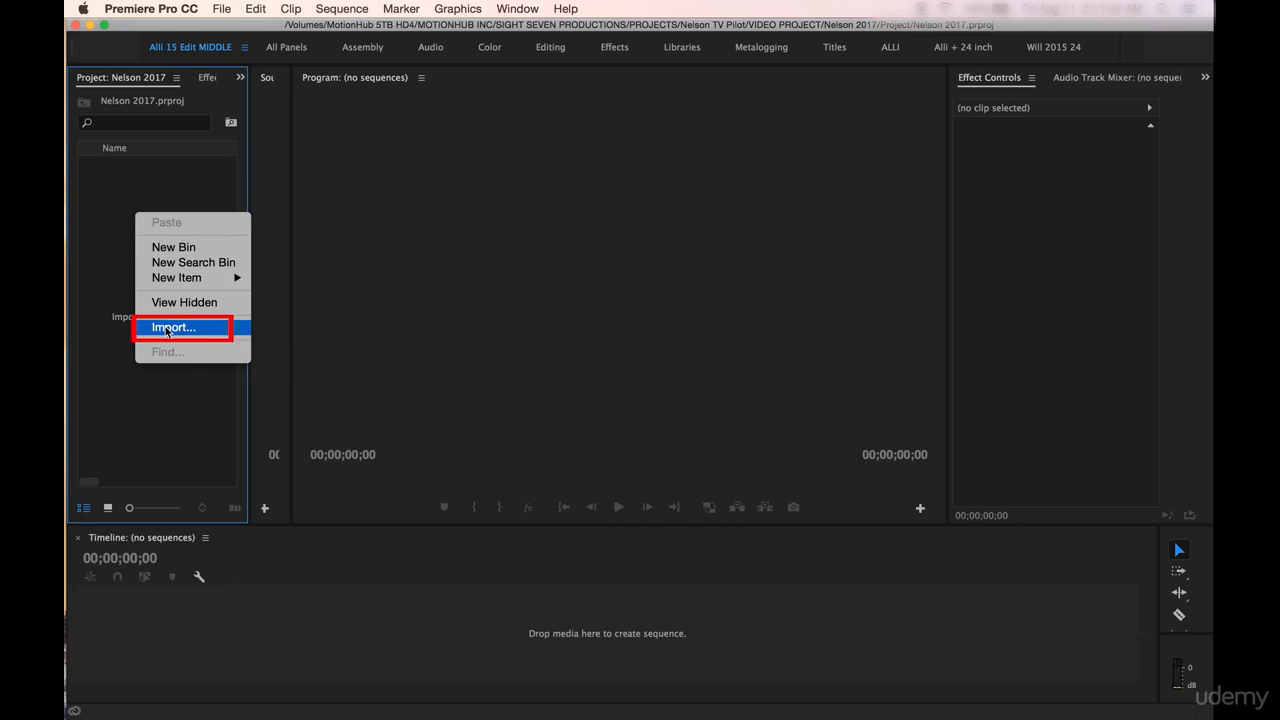
left_click(172, 328)
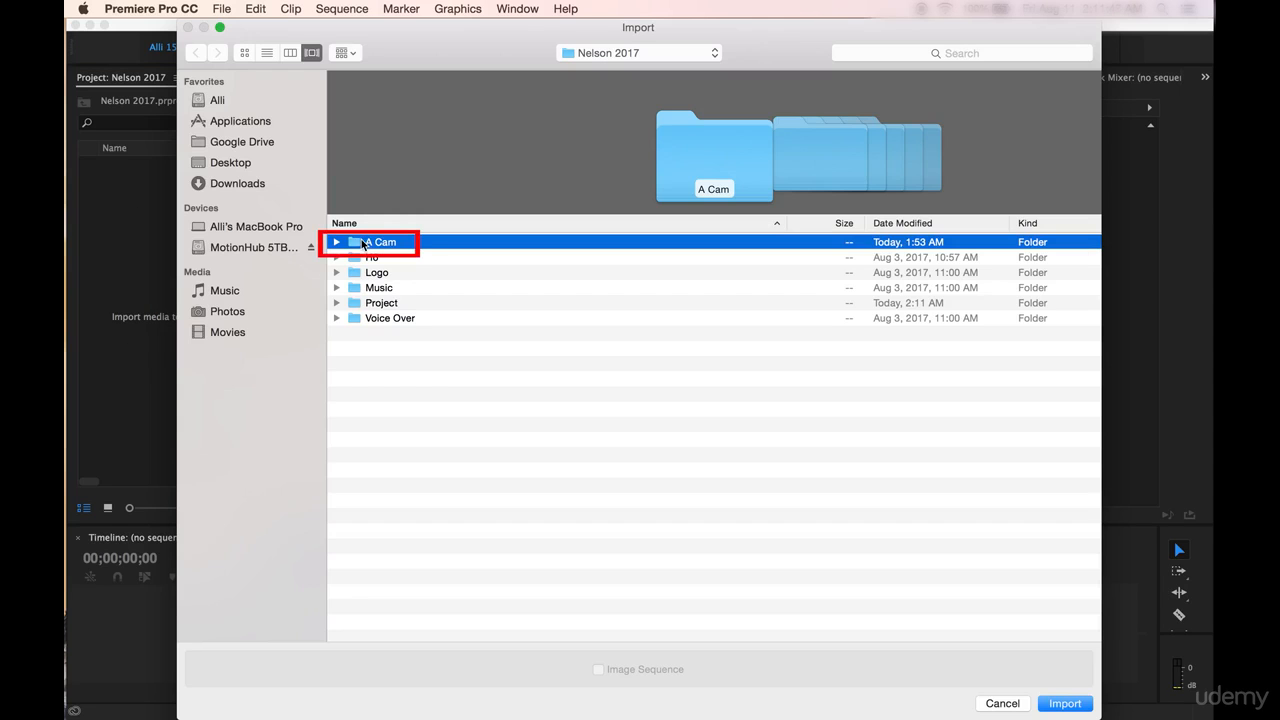
left_click(1064, 704)
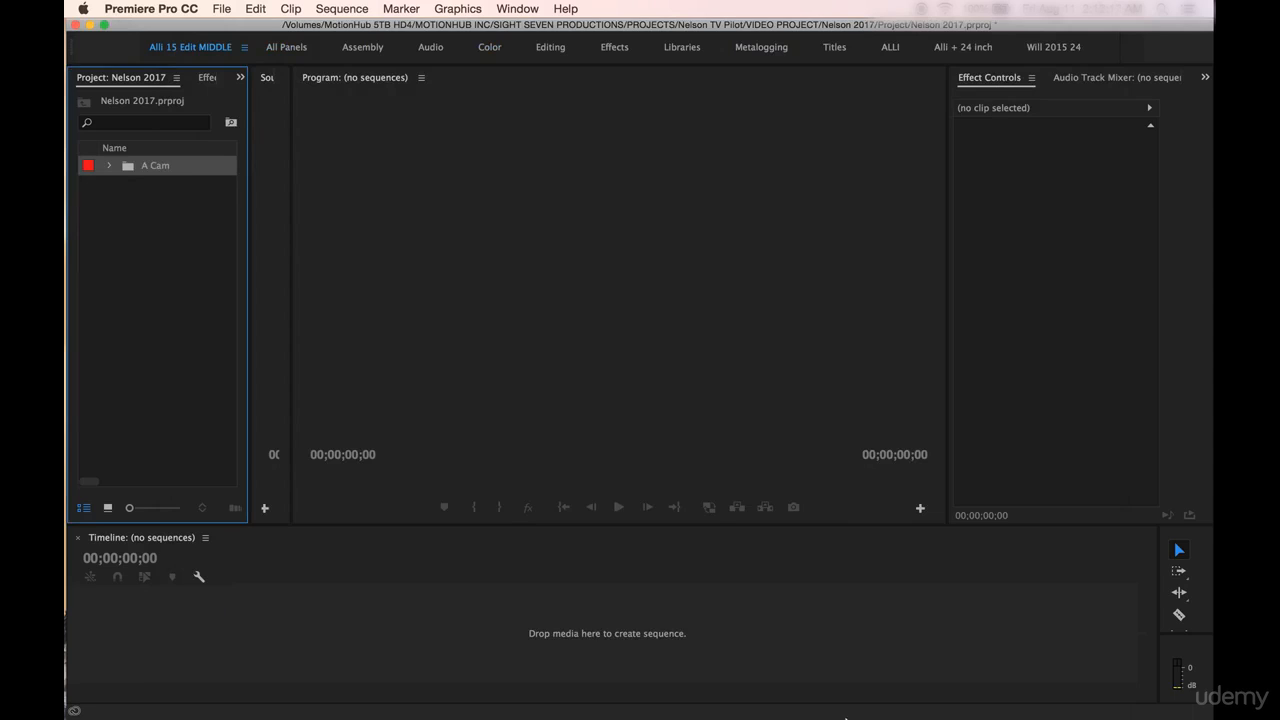
left_click(108, 164)
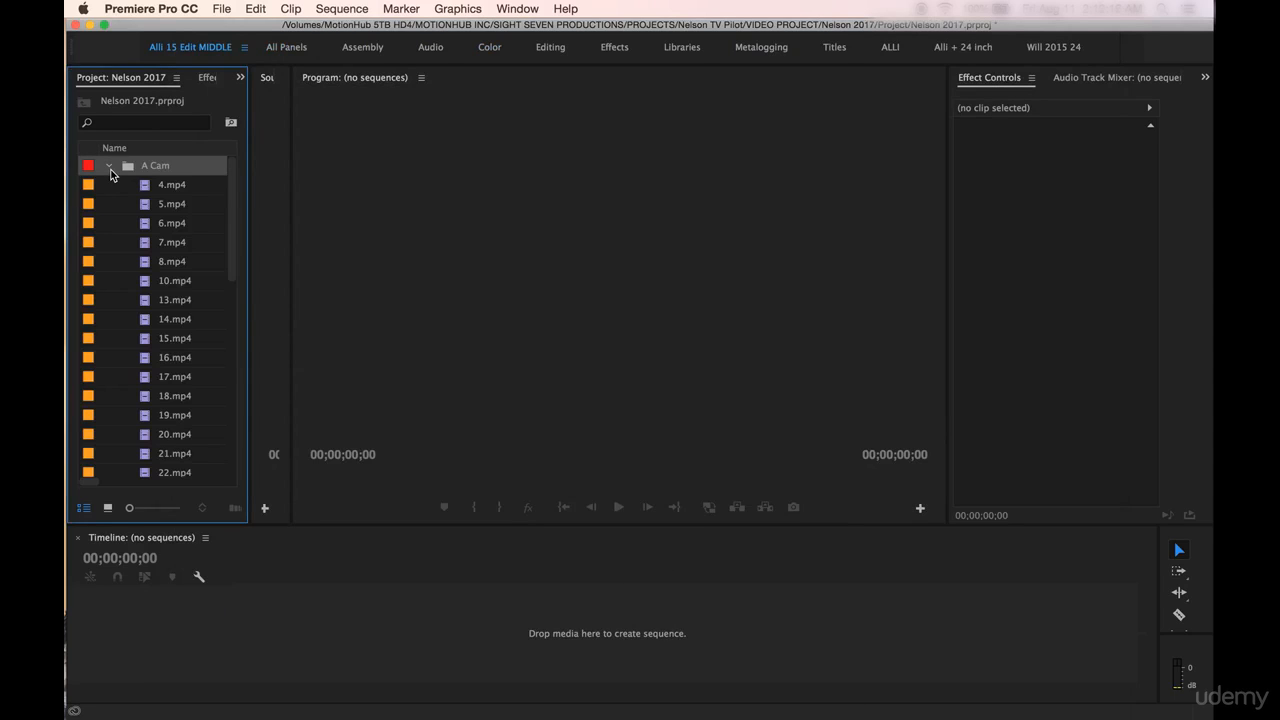
mouse_move(108, 166)
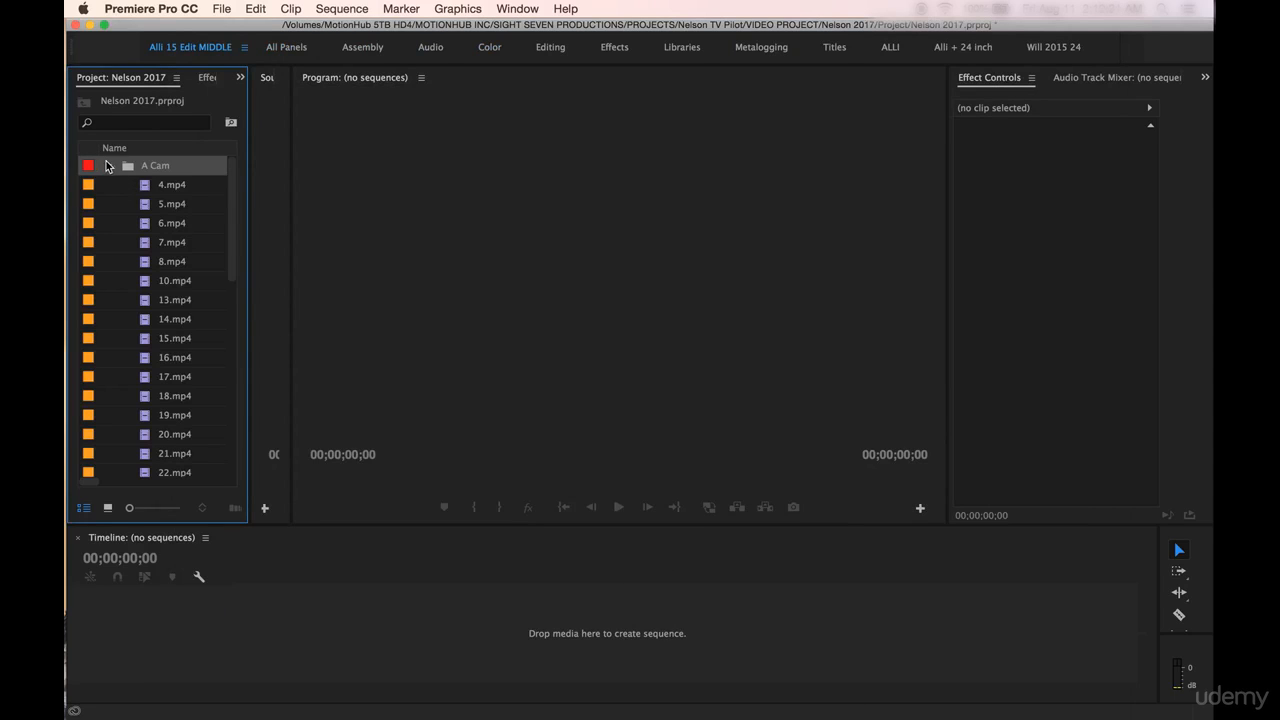
left_click(108, 164)
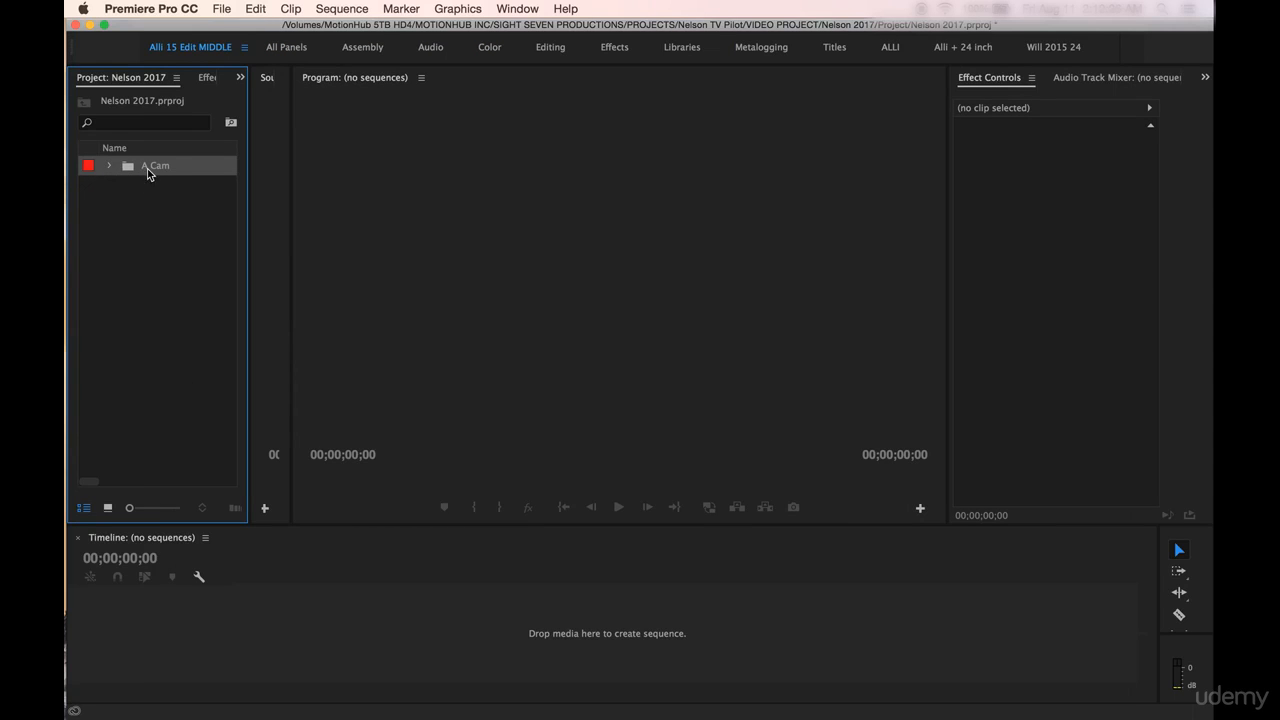
- Open the A Cam bin, sort its clips by name and select all 41 starting from 1.mp4
double_click(156, 164)
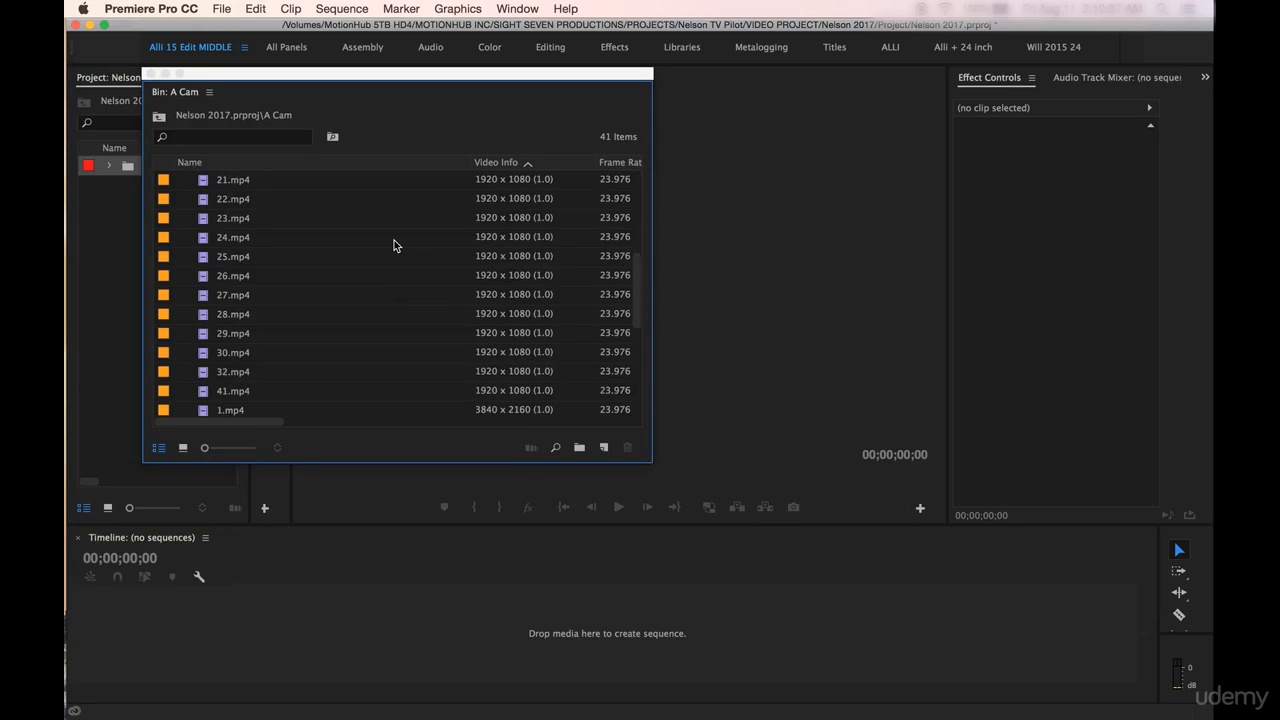
scroll("down", 3)
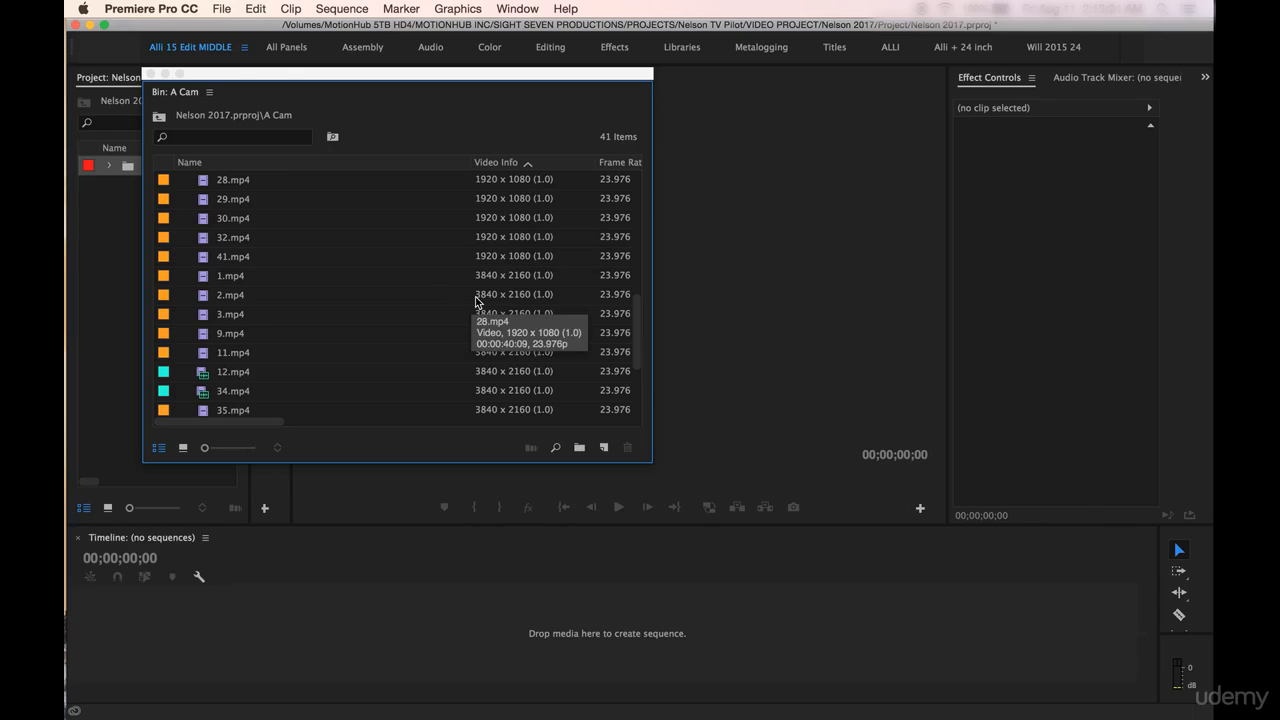
mouse_move(516, 288)
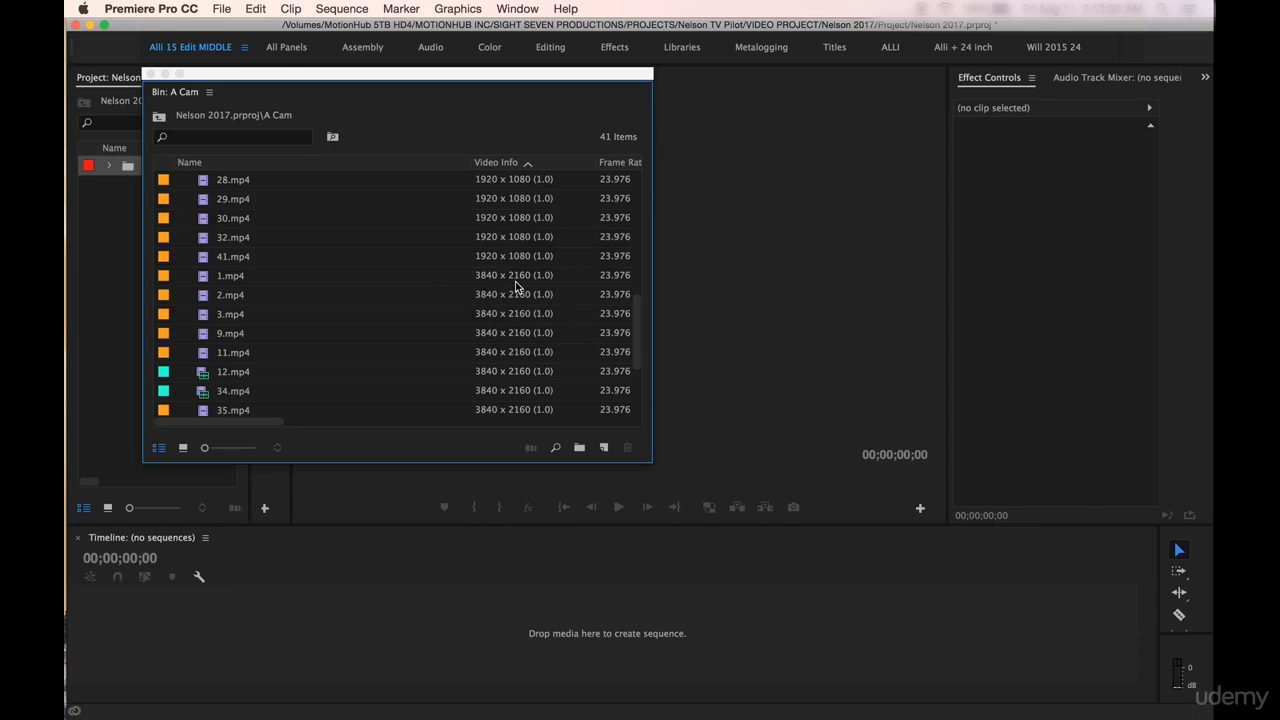
mouse_move(496, 184)
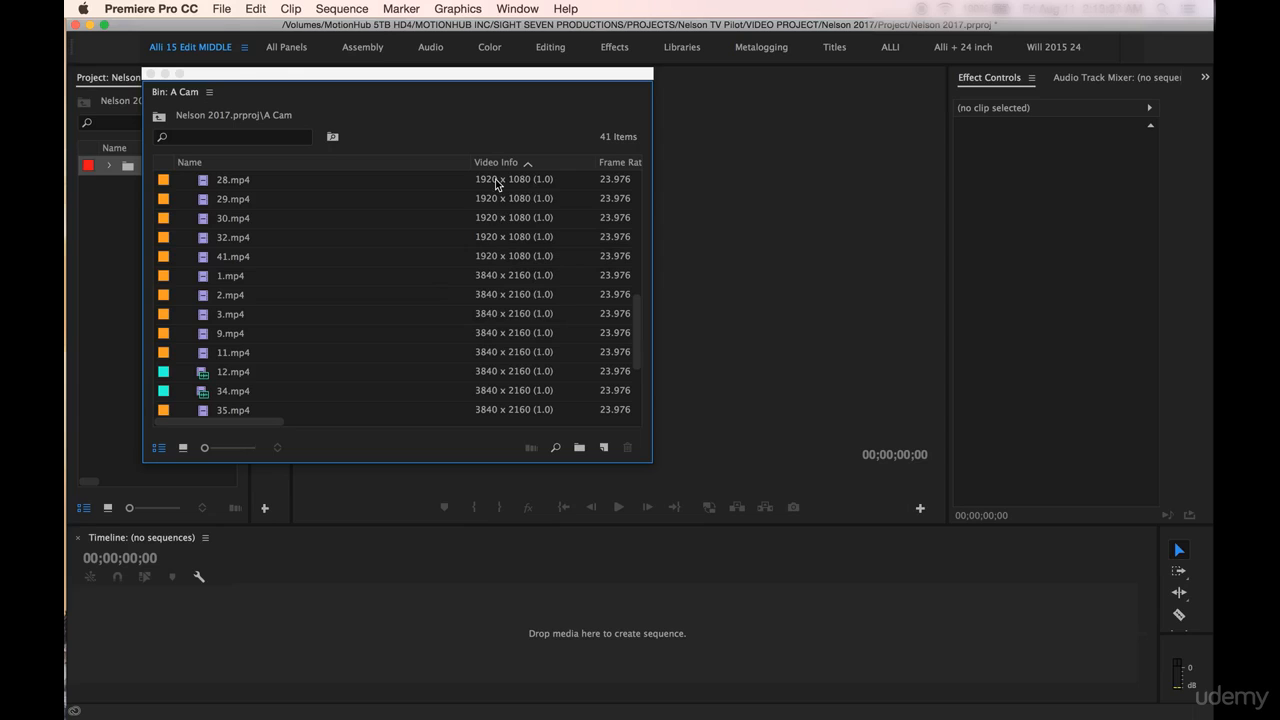
mouse_move(504, 276)
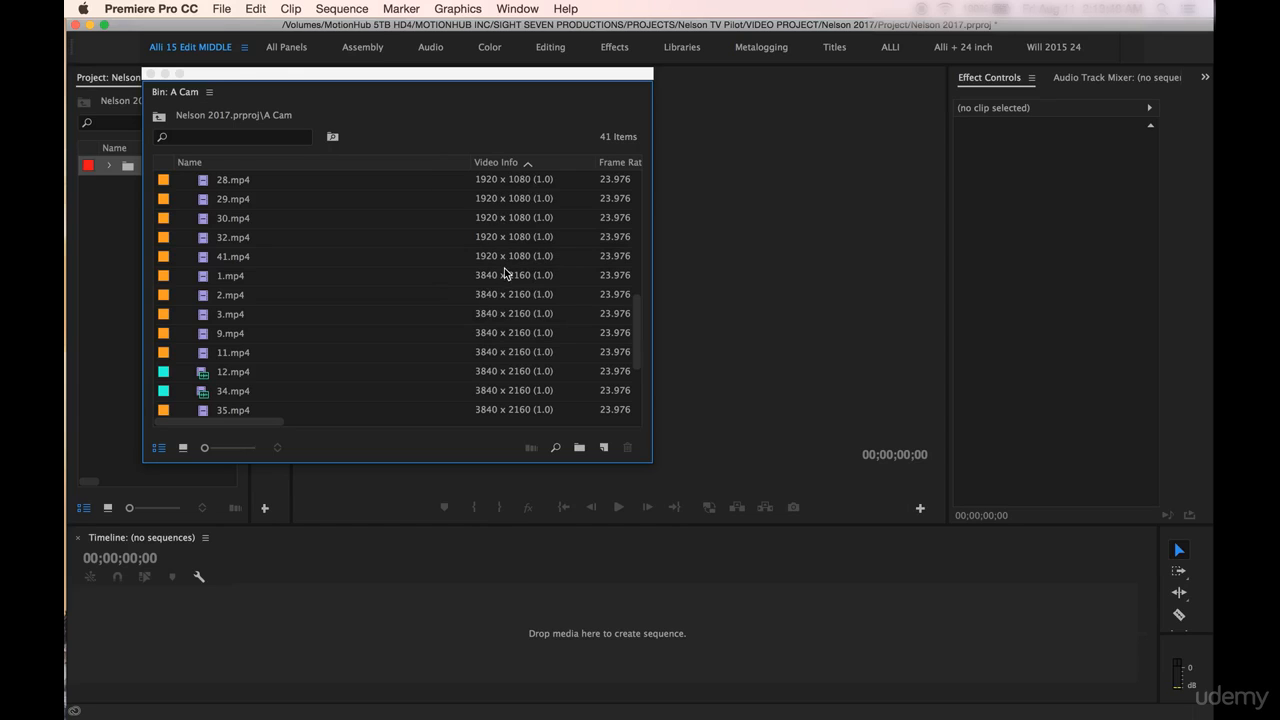
mouse_move(284, 276)
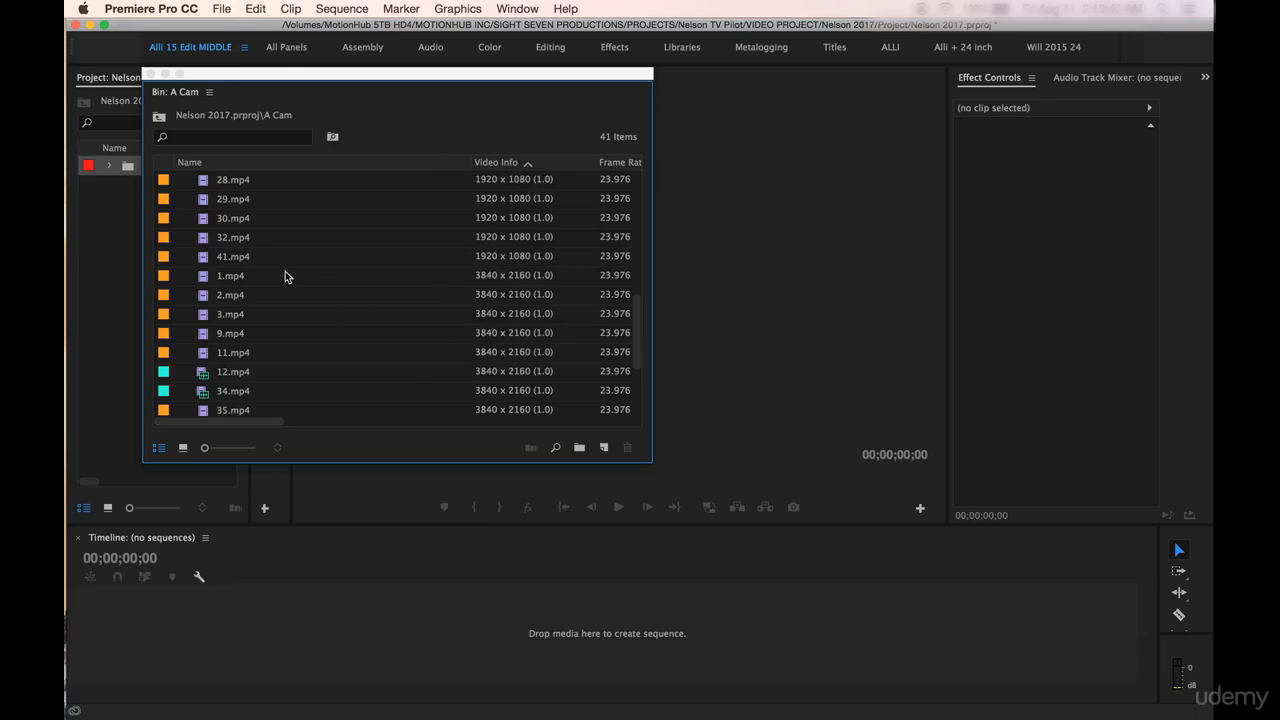
scroll("down", 3)
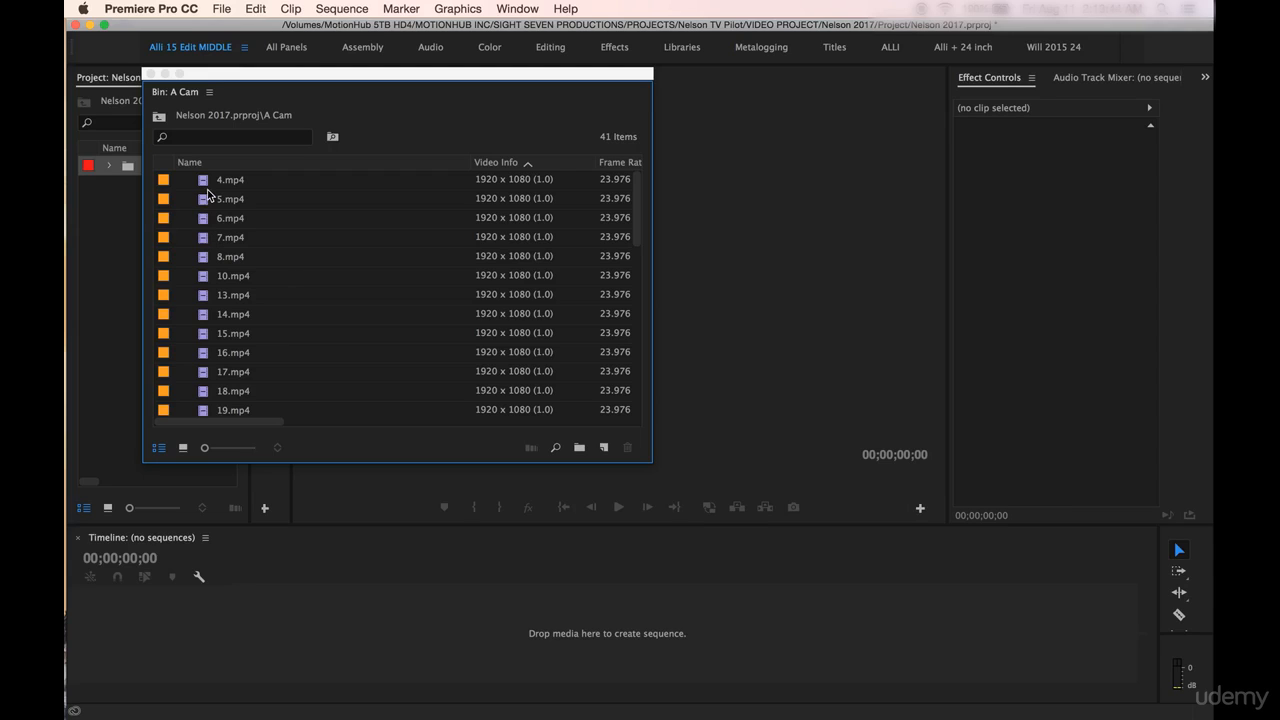
mouse_move(208, 190)
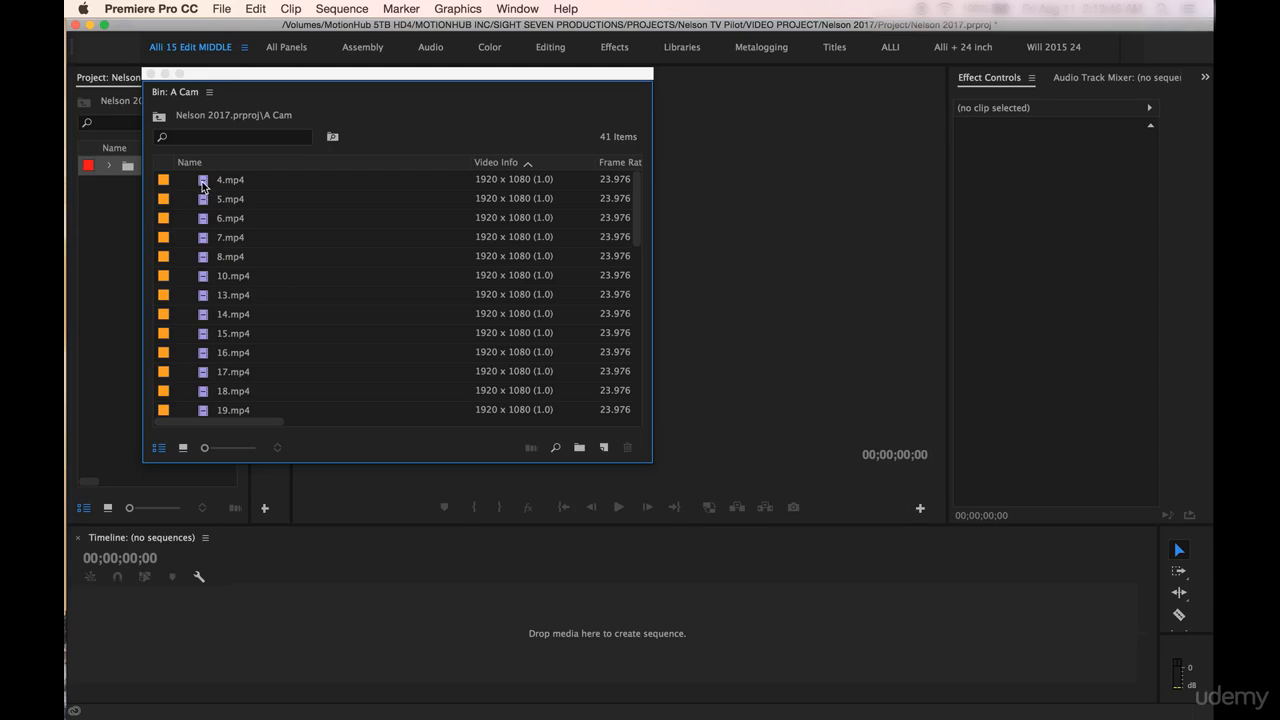
mouse_move(202, 236)
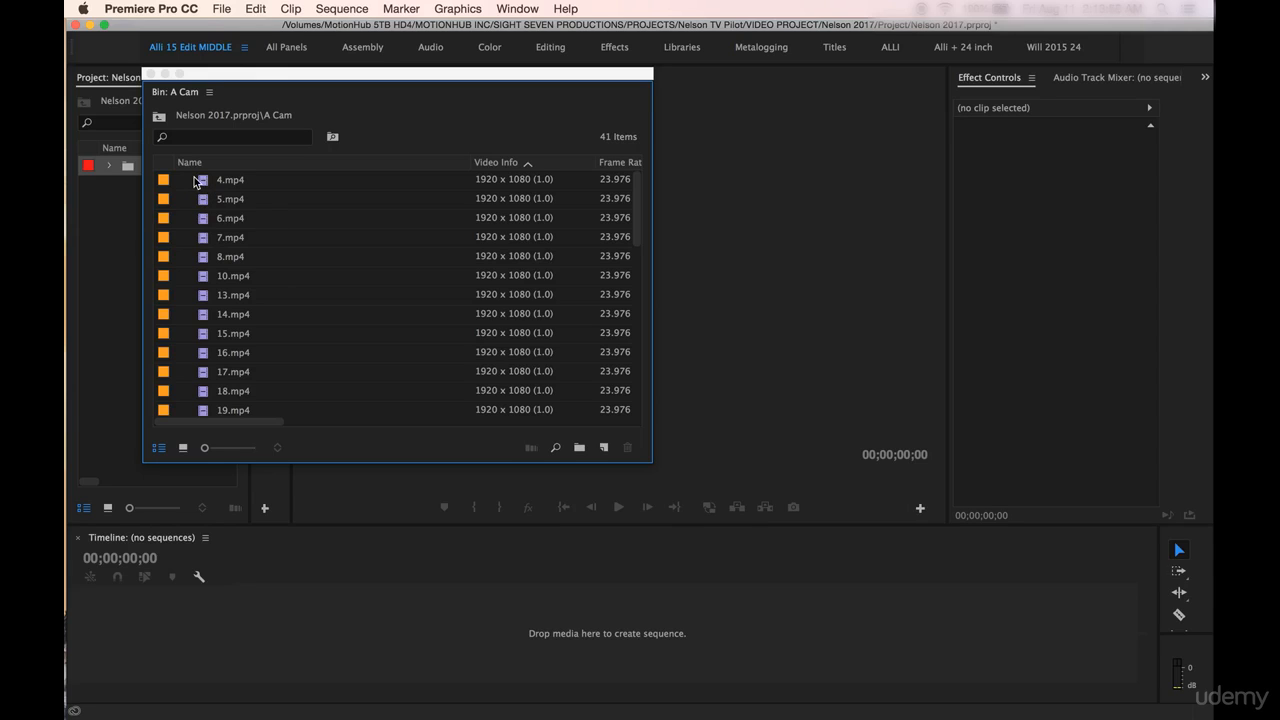
scroll("down", 3)
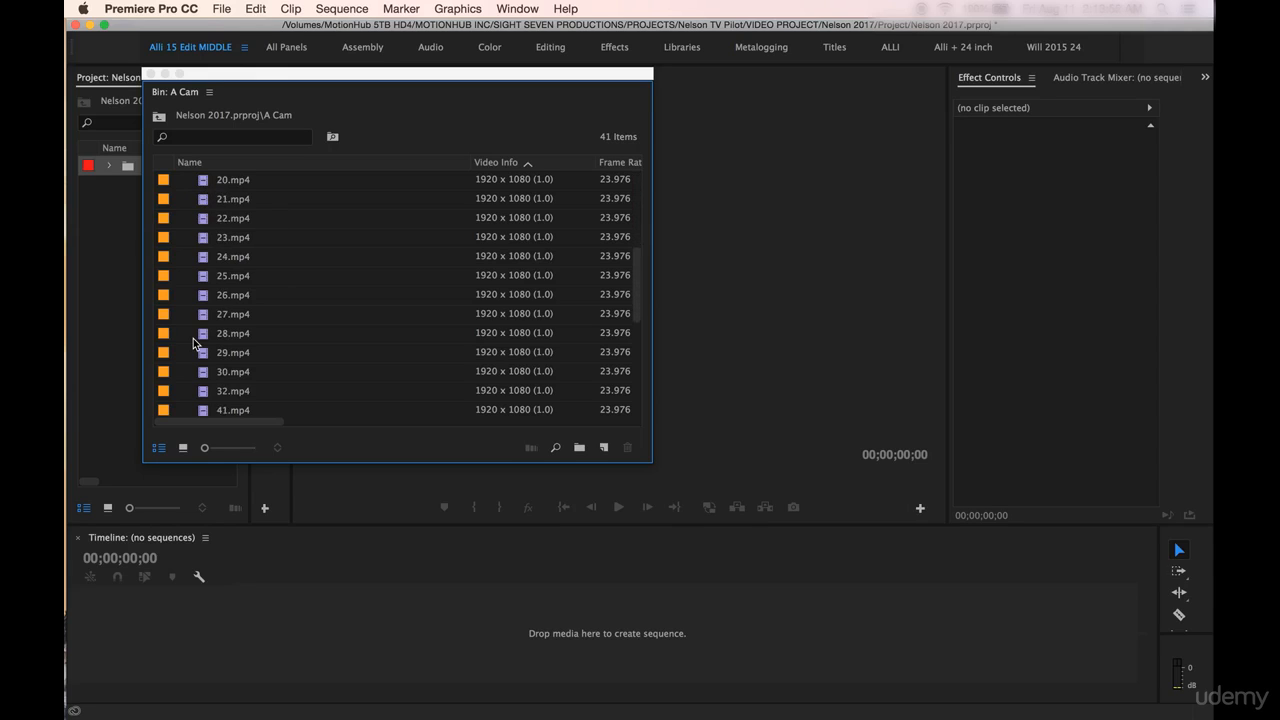
scroll("down", 3)
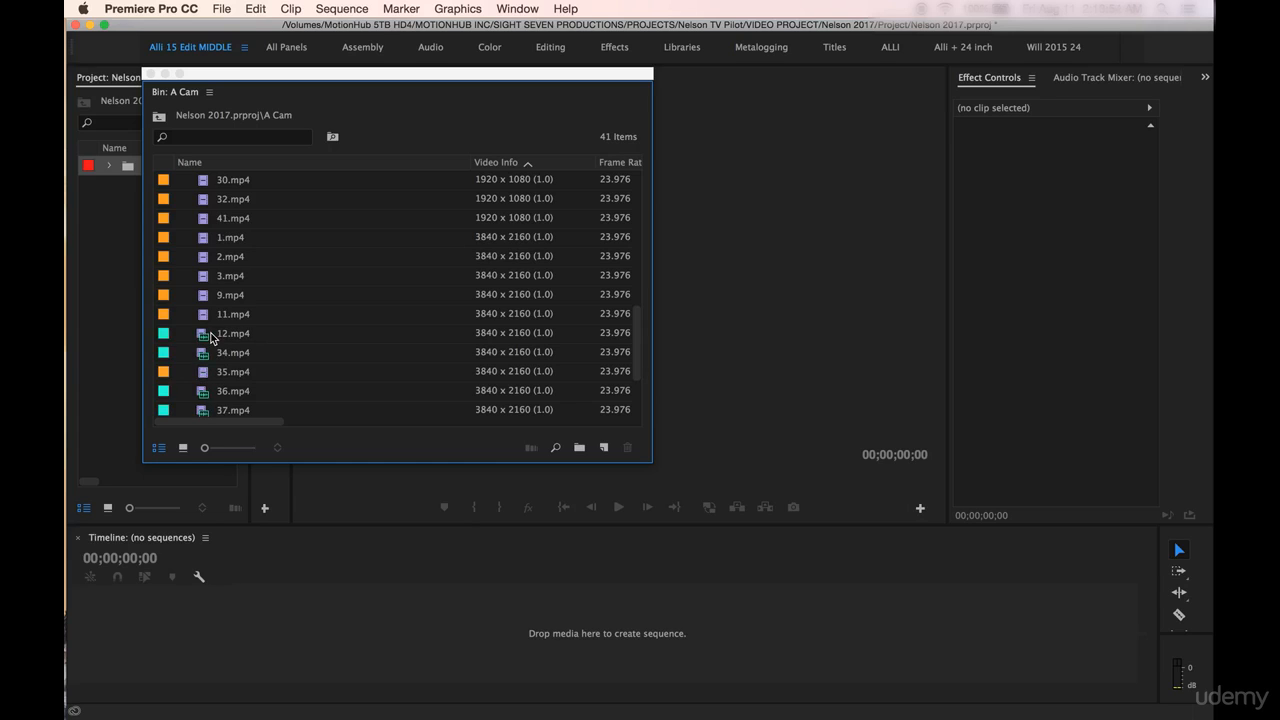
mouse_move(204, 344)
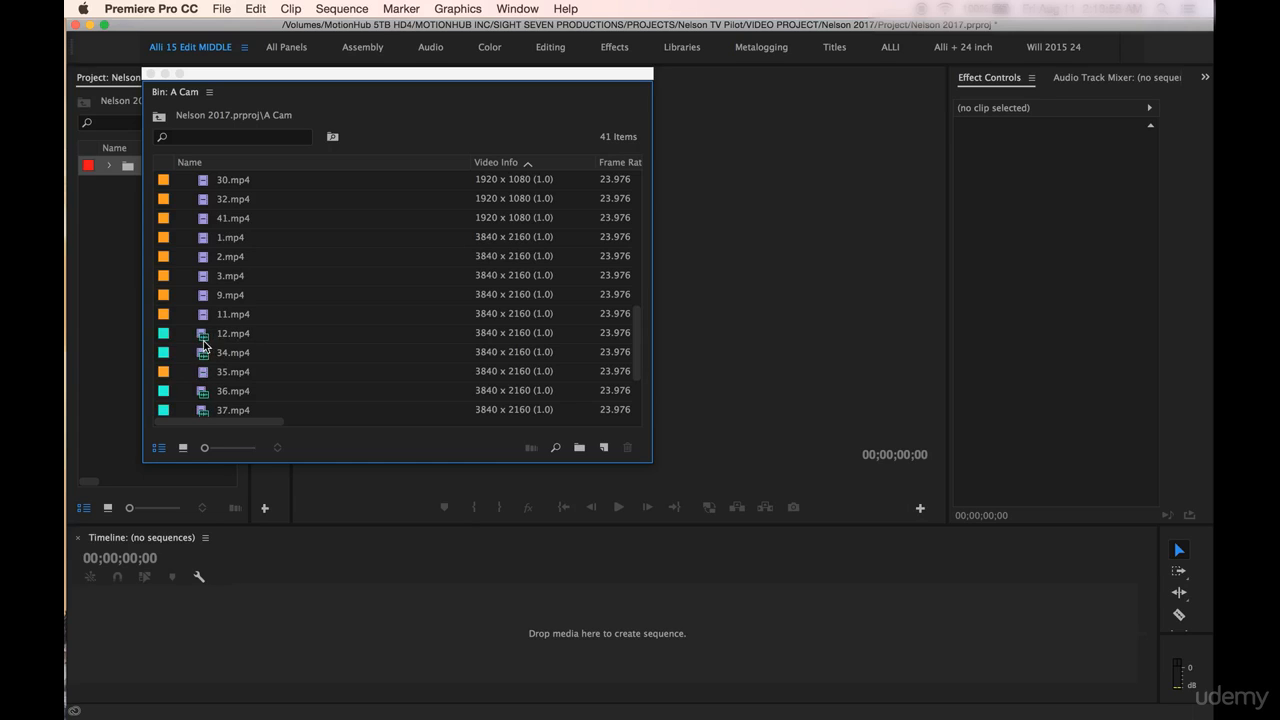
mouse_move(204, 344)
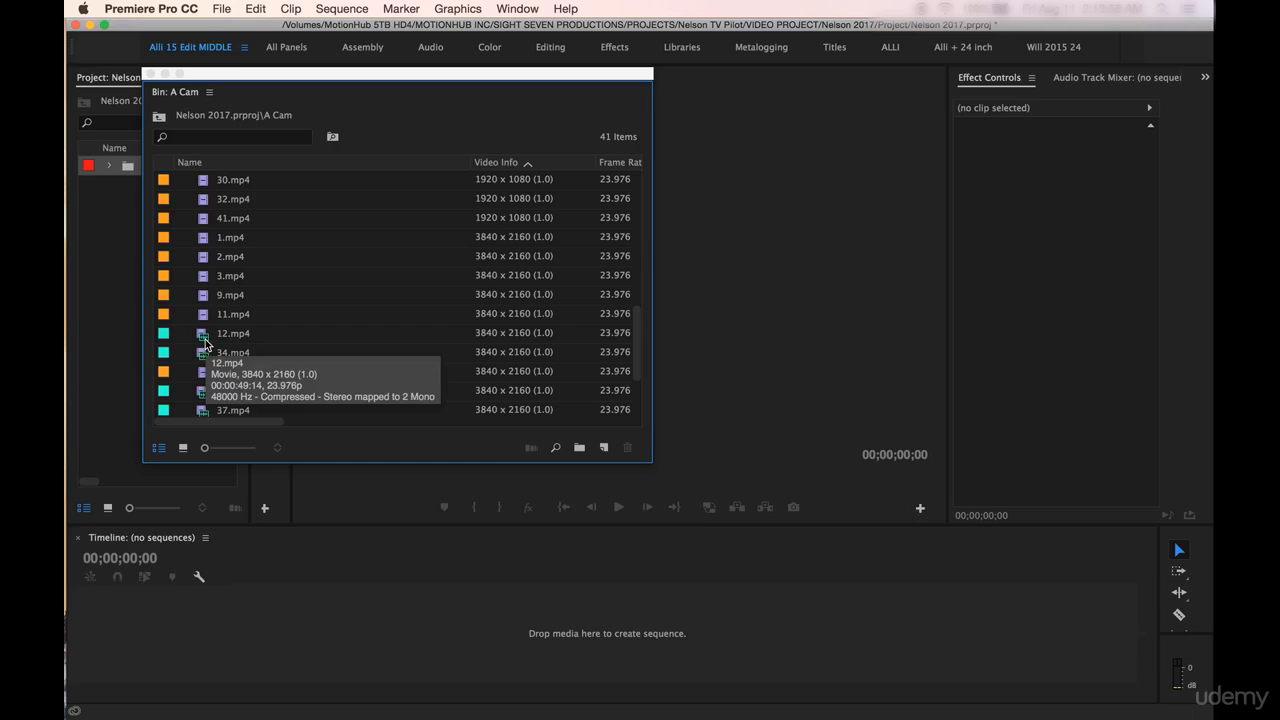
mouse_move(232, 360)
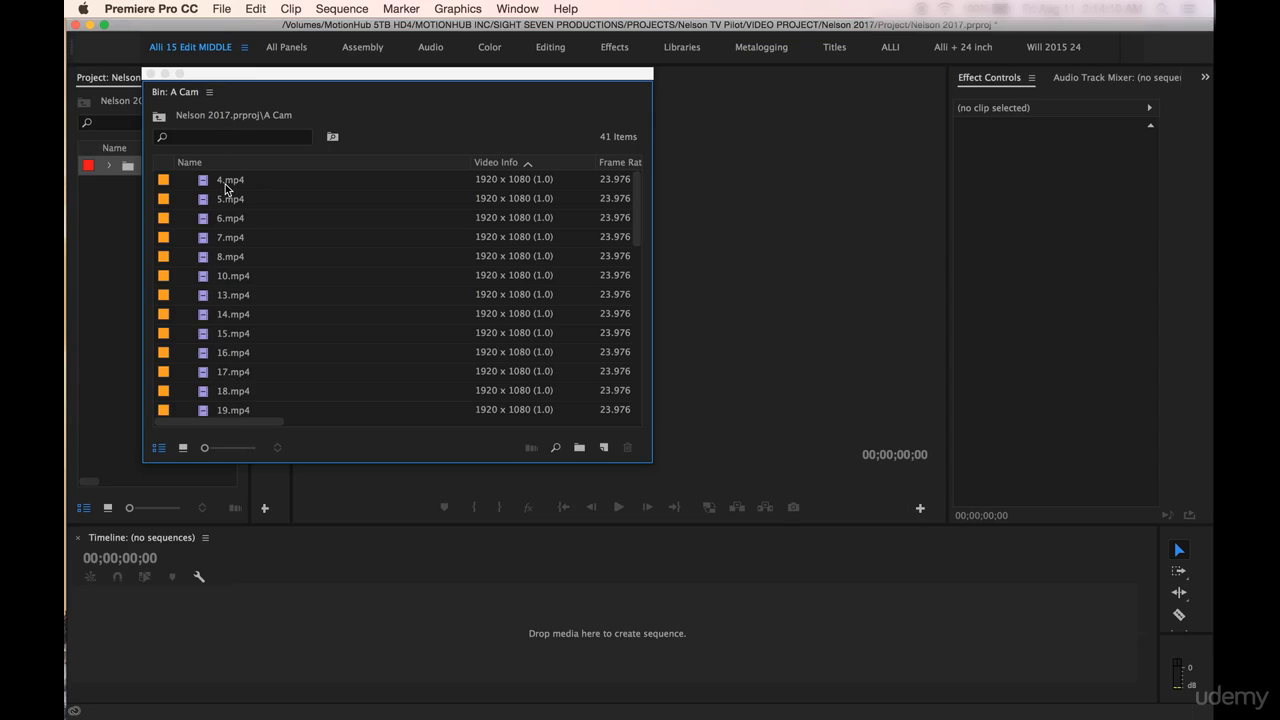
scroll("down", 3)
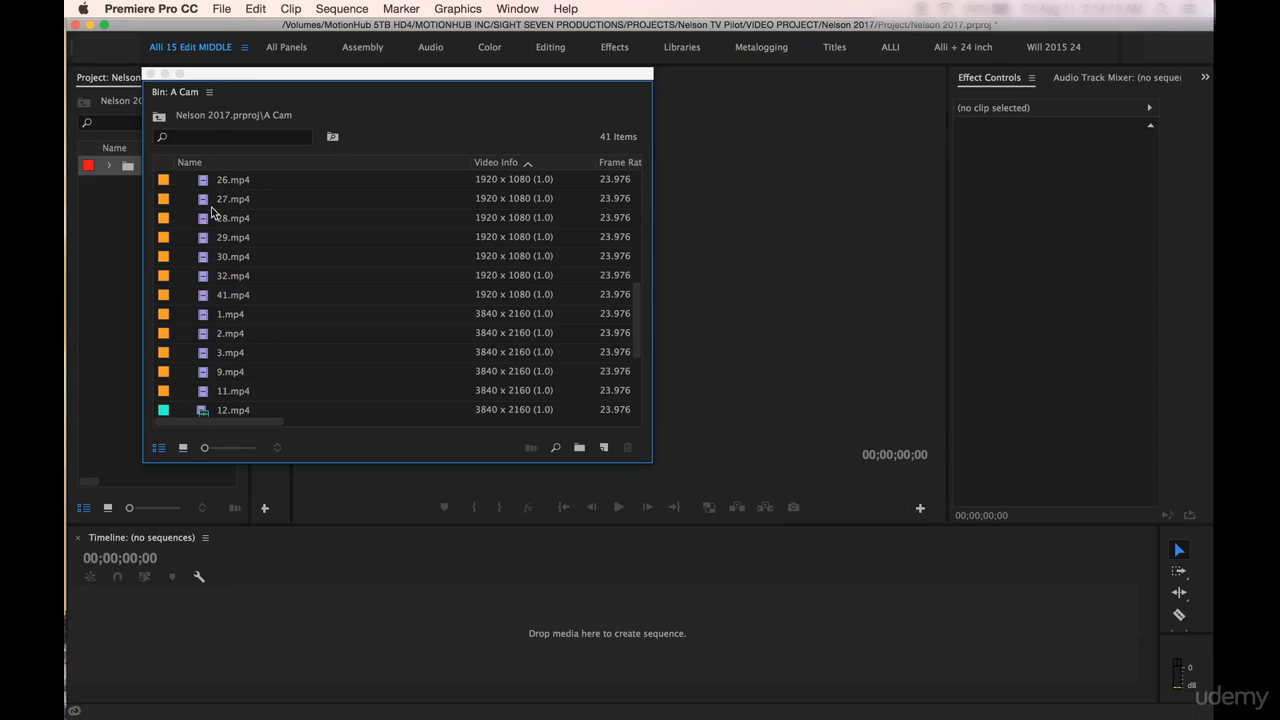
left_click(188, 162)
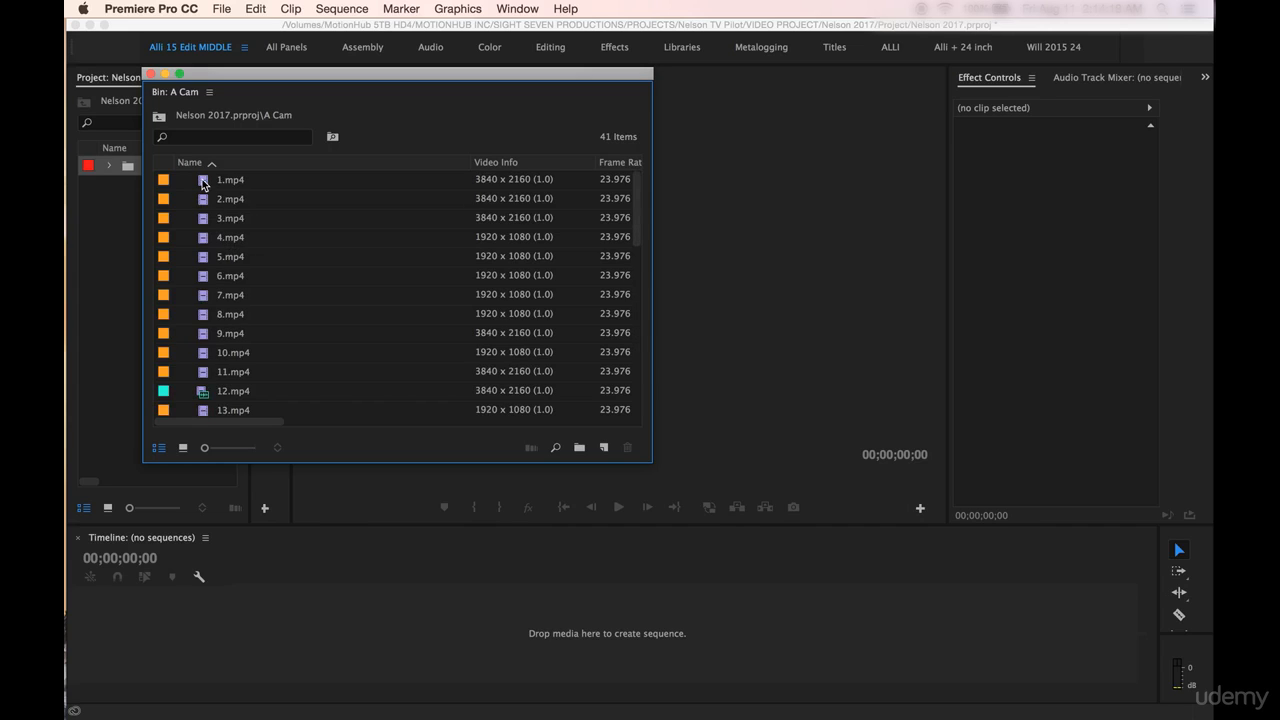
mouse_move(204, 184)
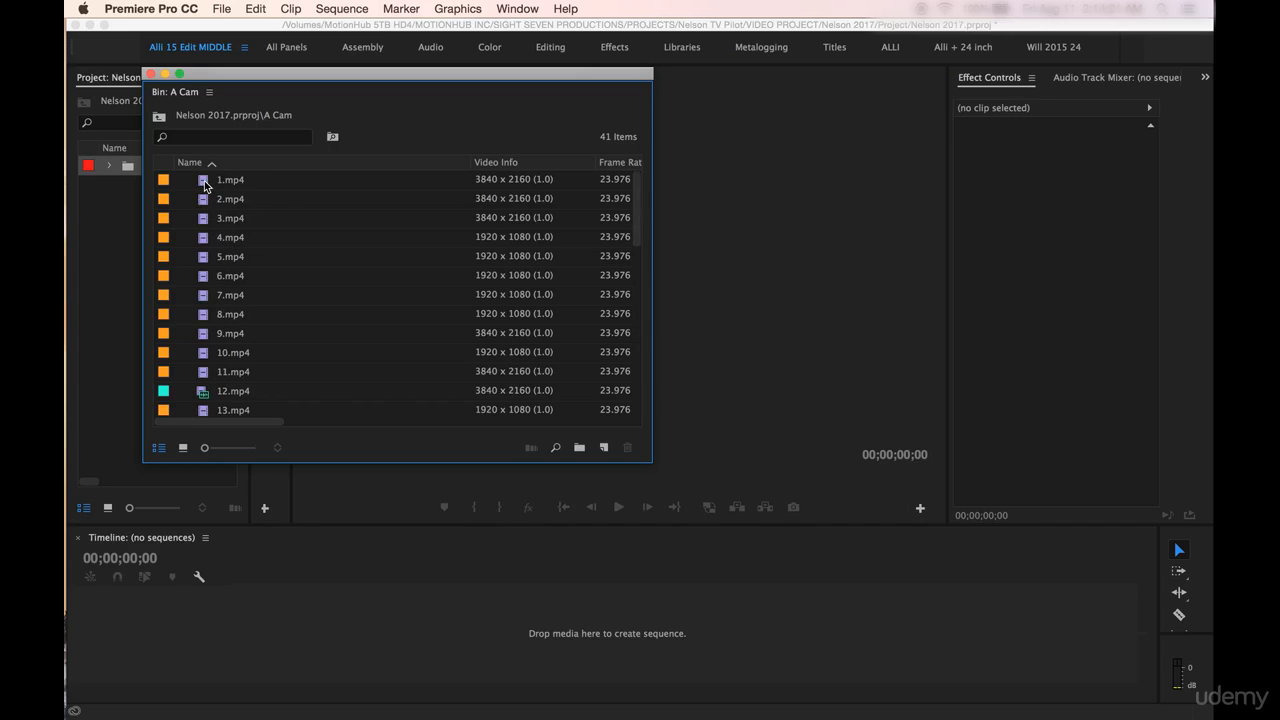
left_click(230, 180)
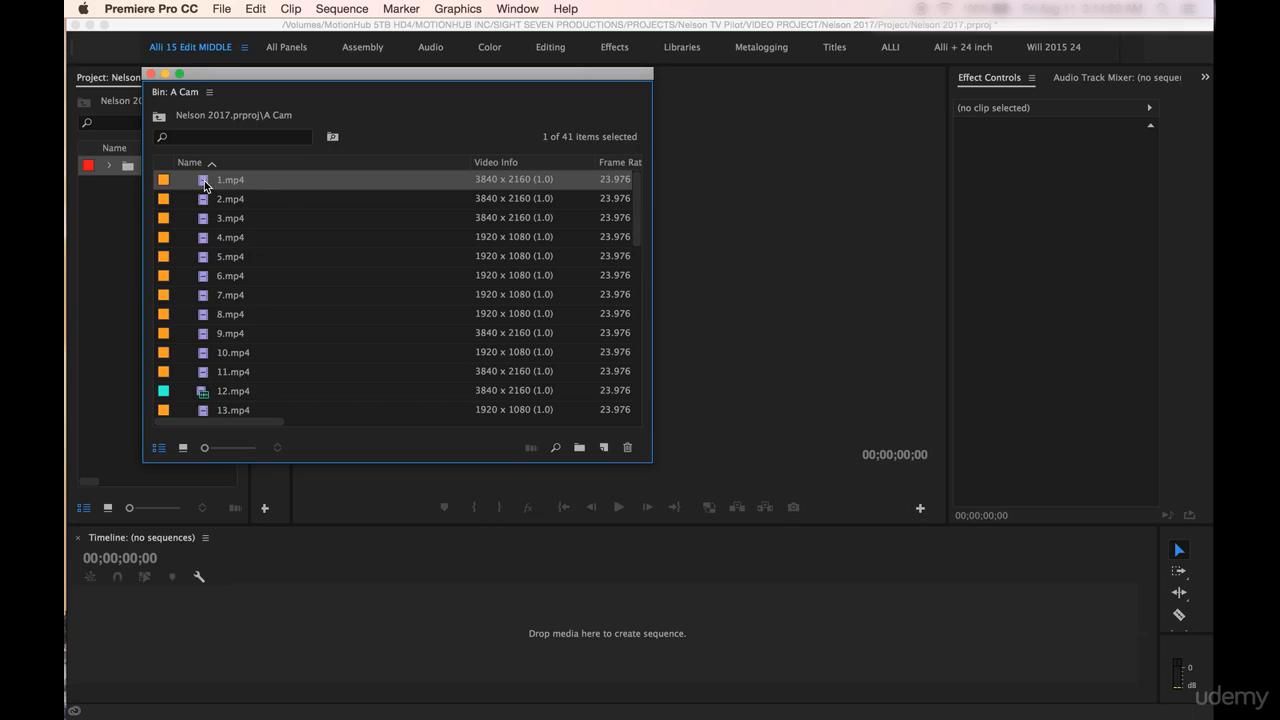
scroll("down", 3)
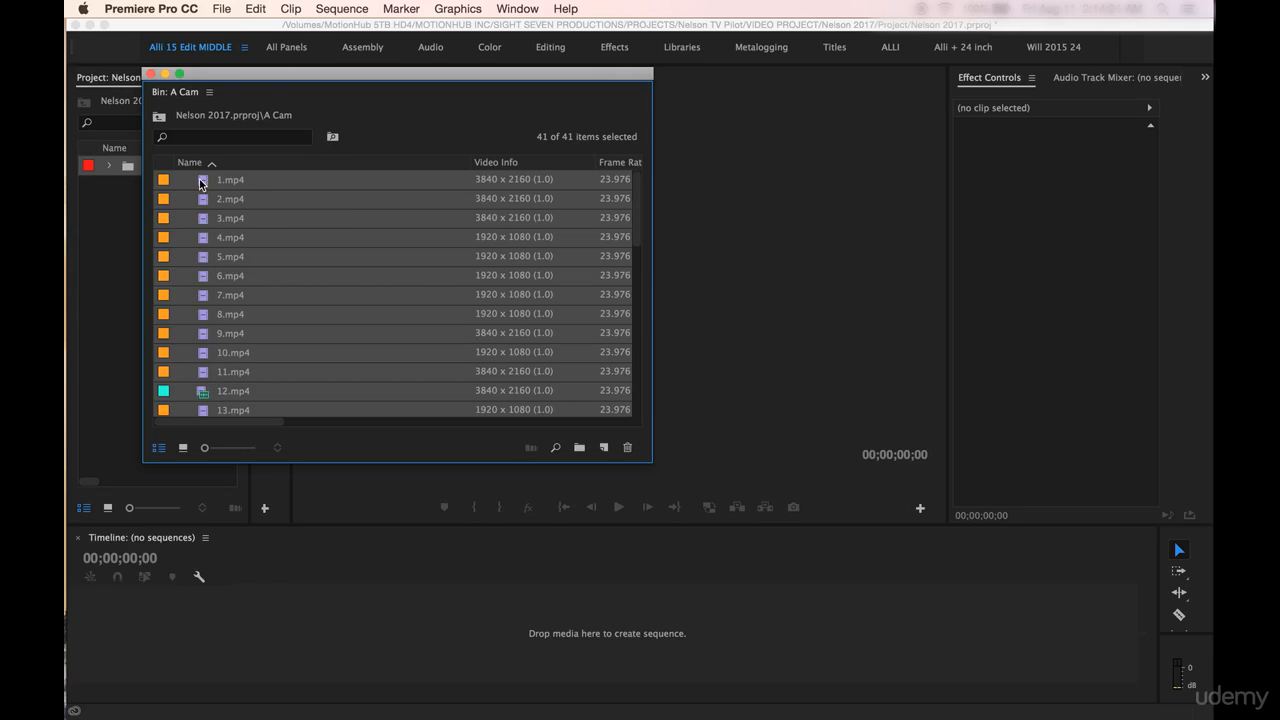
mouse_move(244, 452)
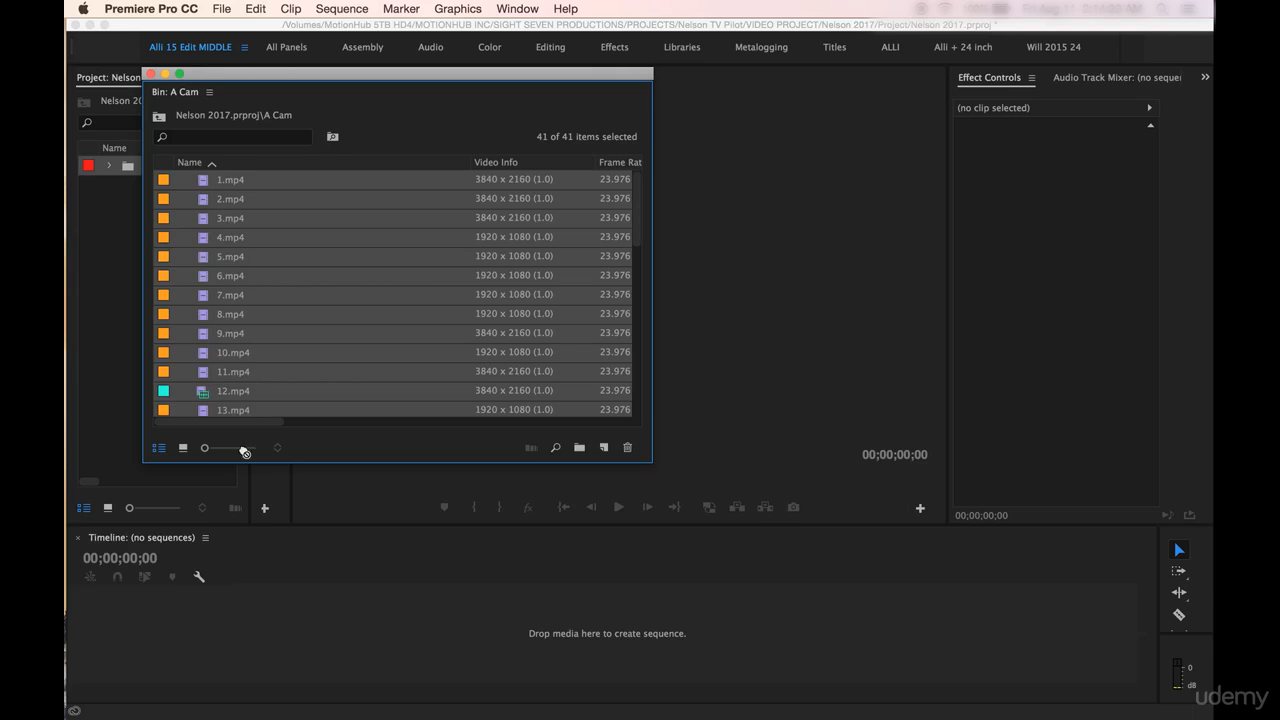
mouse_move(248, 636)
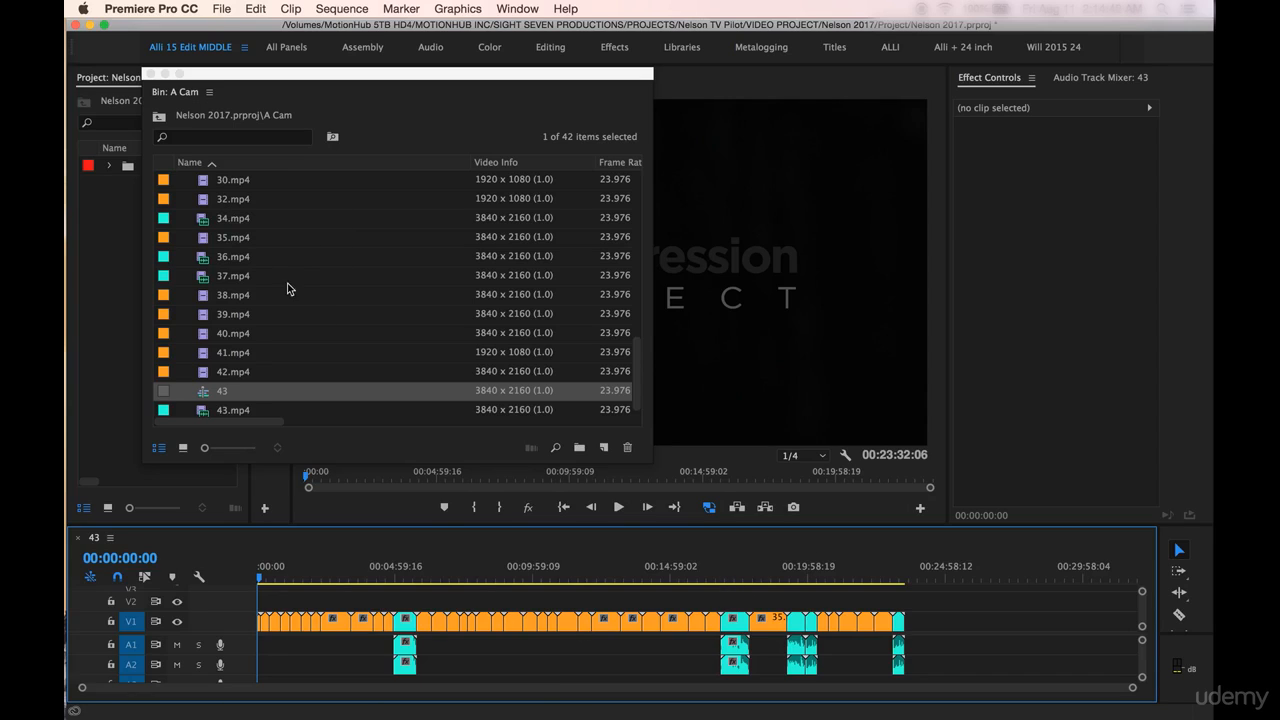
mouse_move(222, 400)
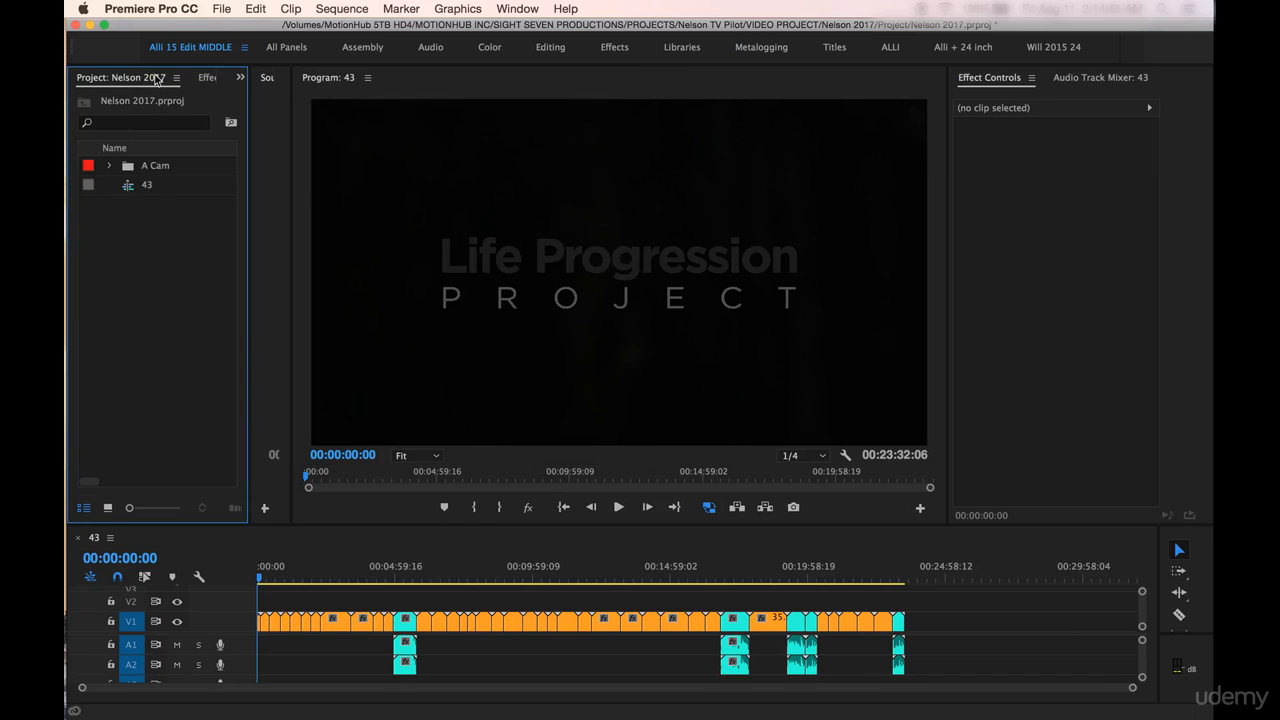
- Rename the new sequence 43 to All Footage
left_click(148, 184)
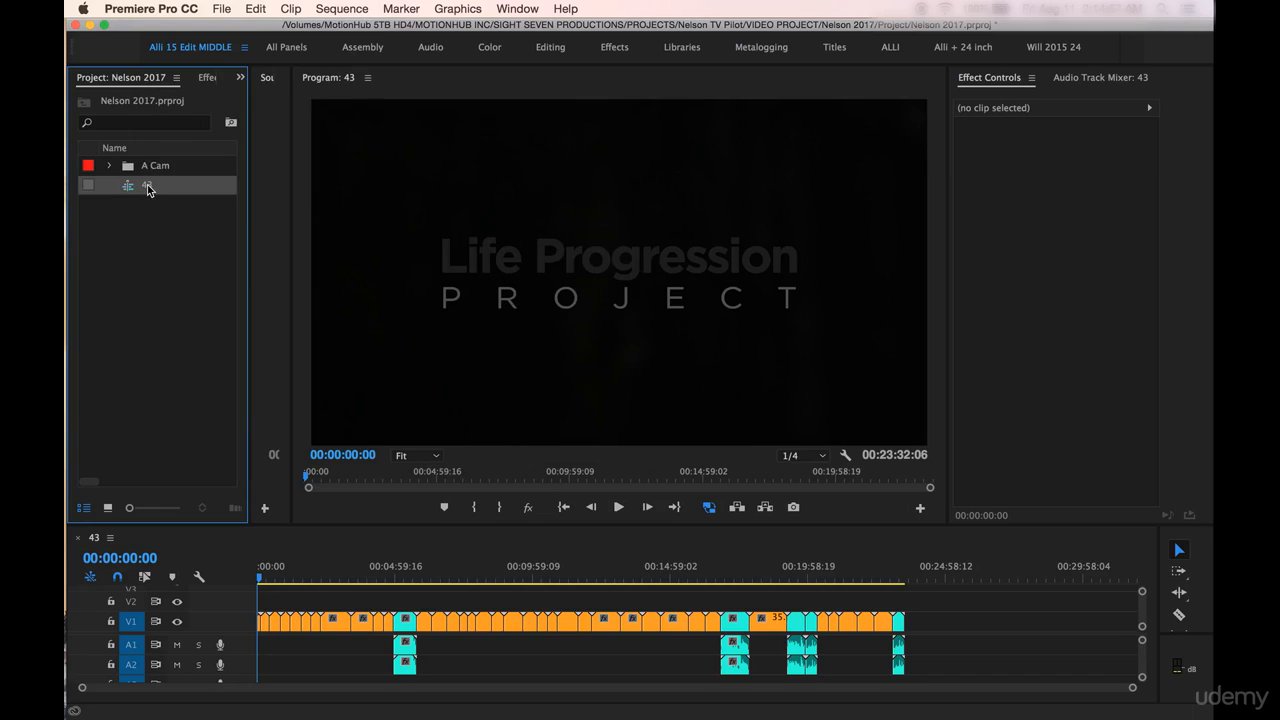
double_click(150, 186)
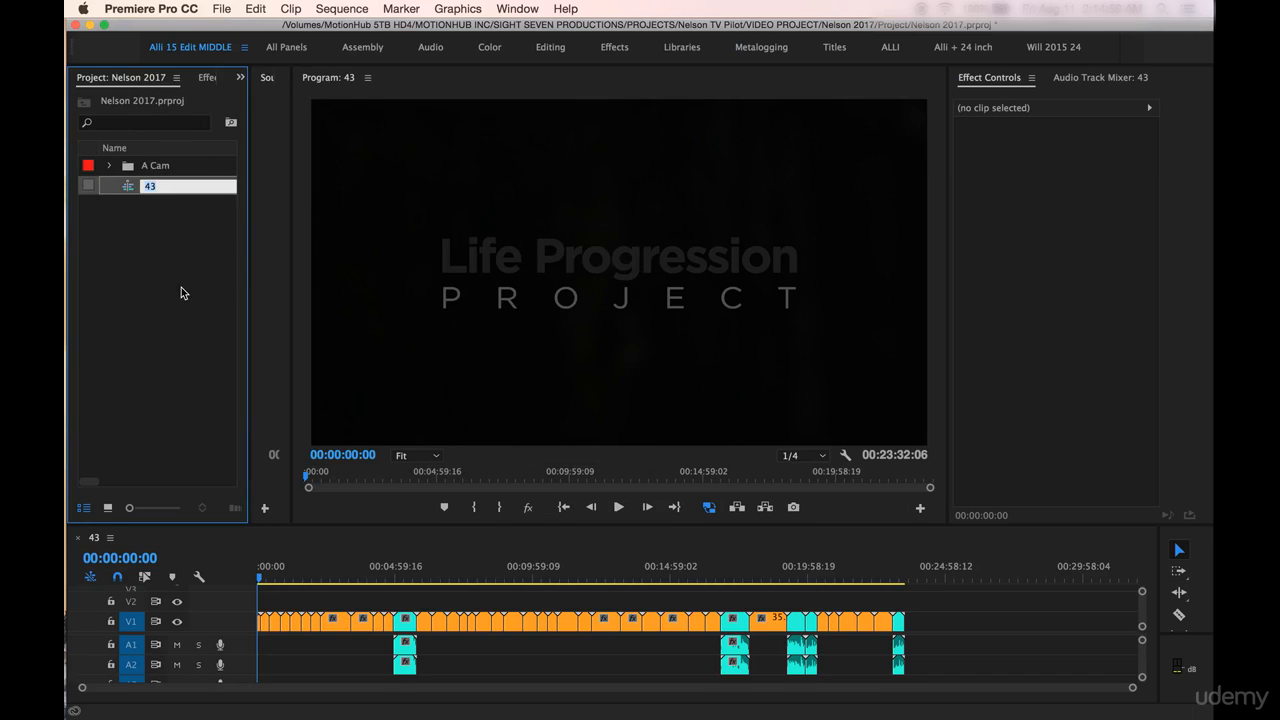
type("All Footage")
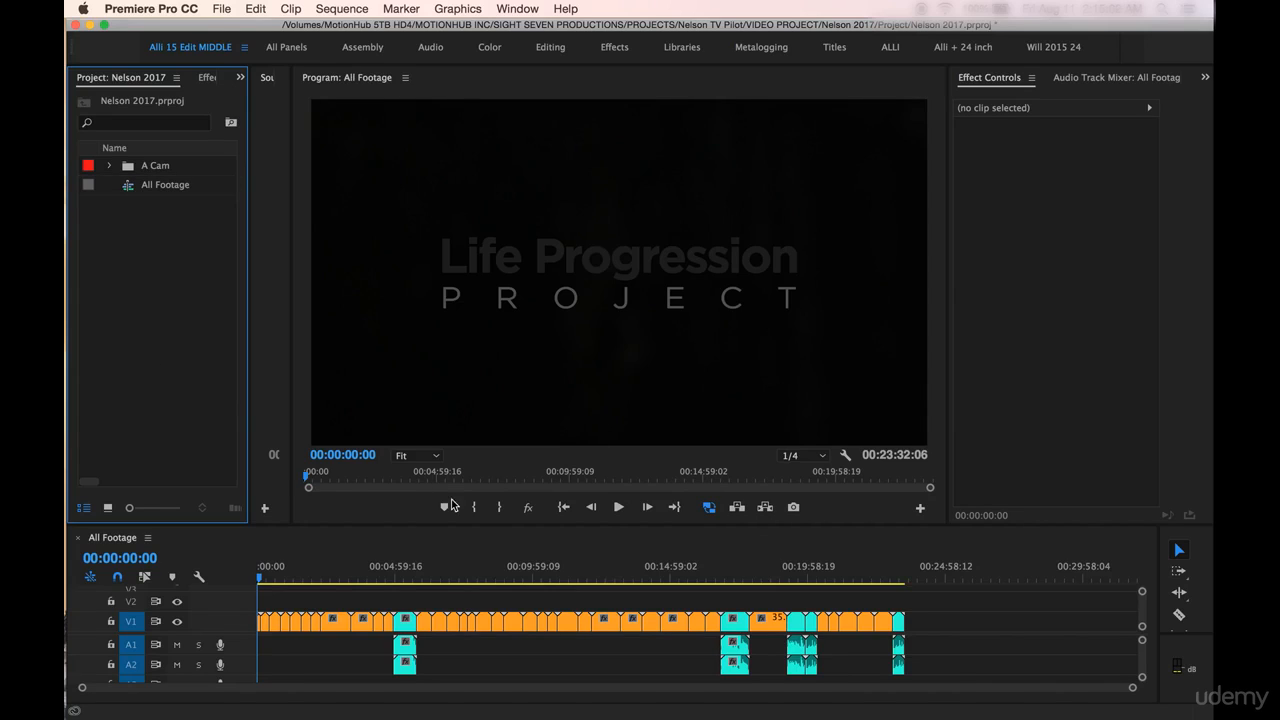
mouse_move(364, 616)
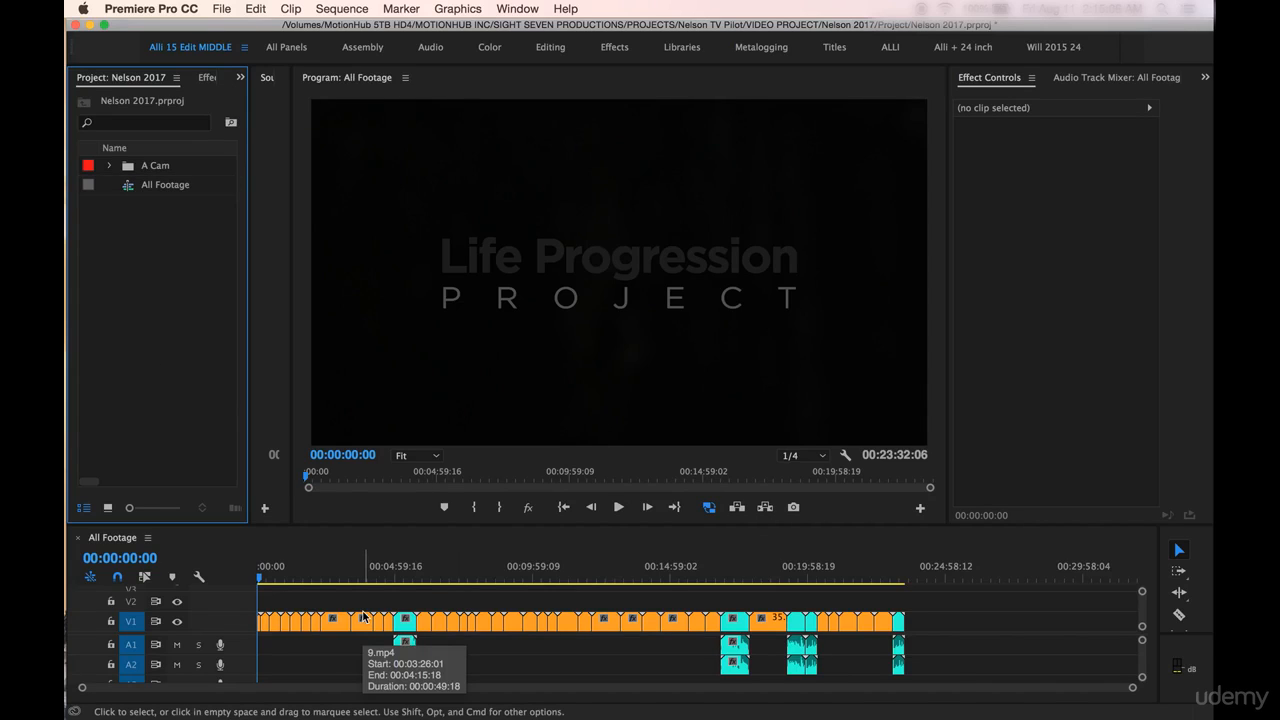
mouse_move(288, 568)
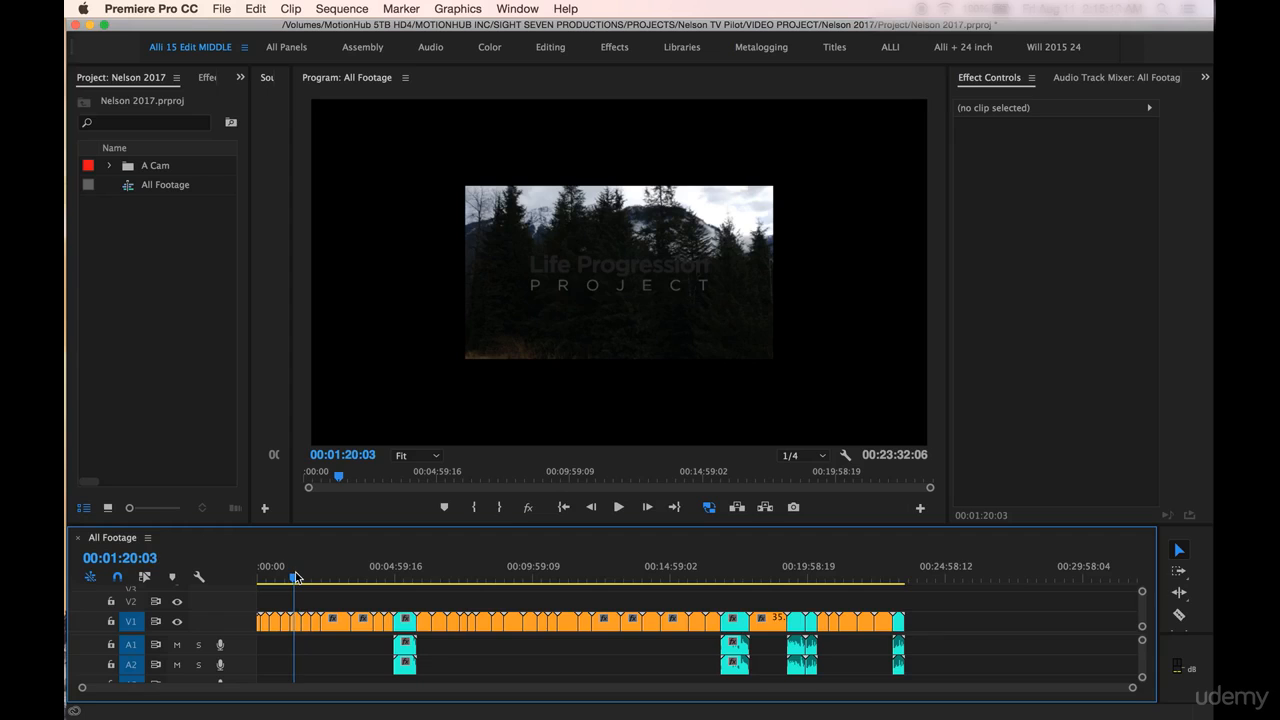
left_click_drag(296, 578, 318, 578)
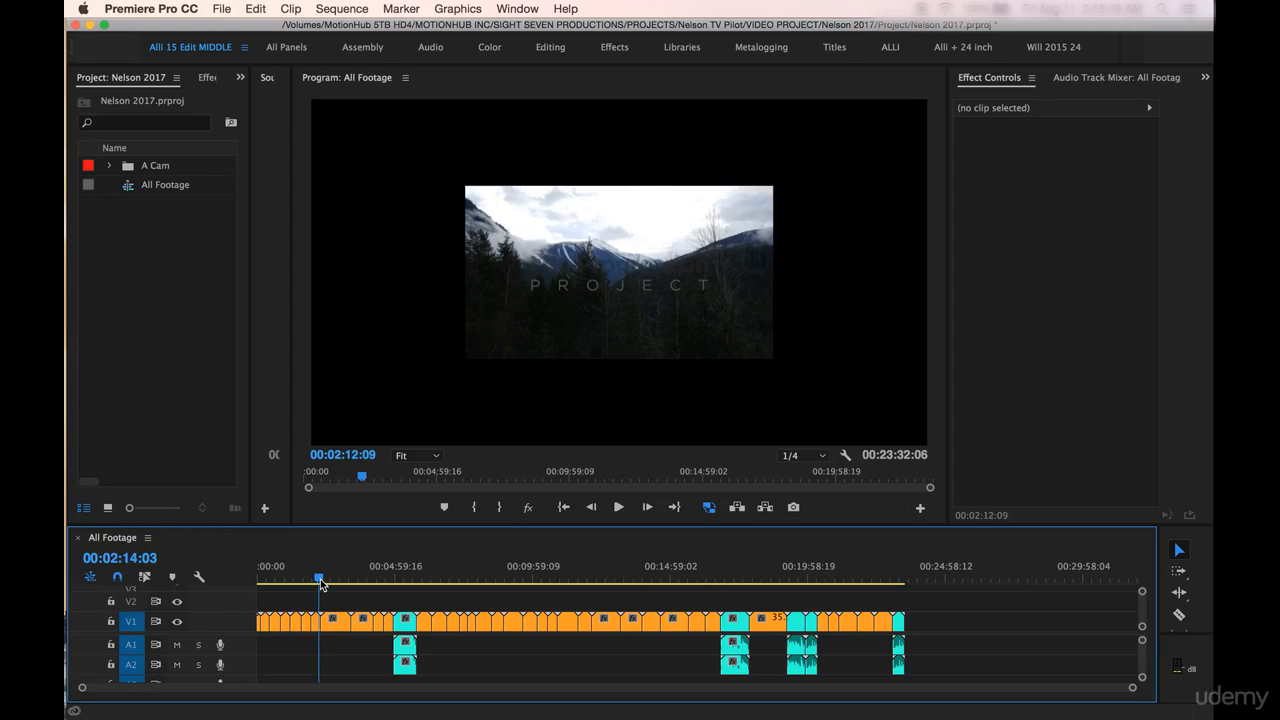
left_click_drag(320, 578, 328, 578)
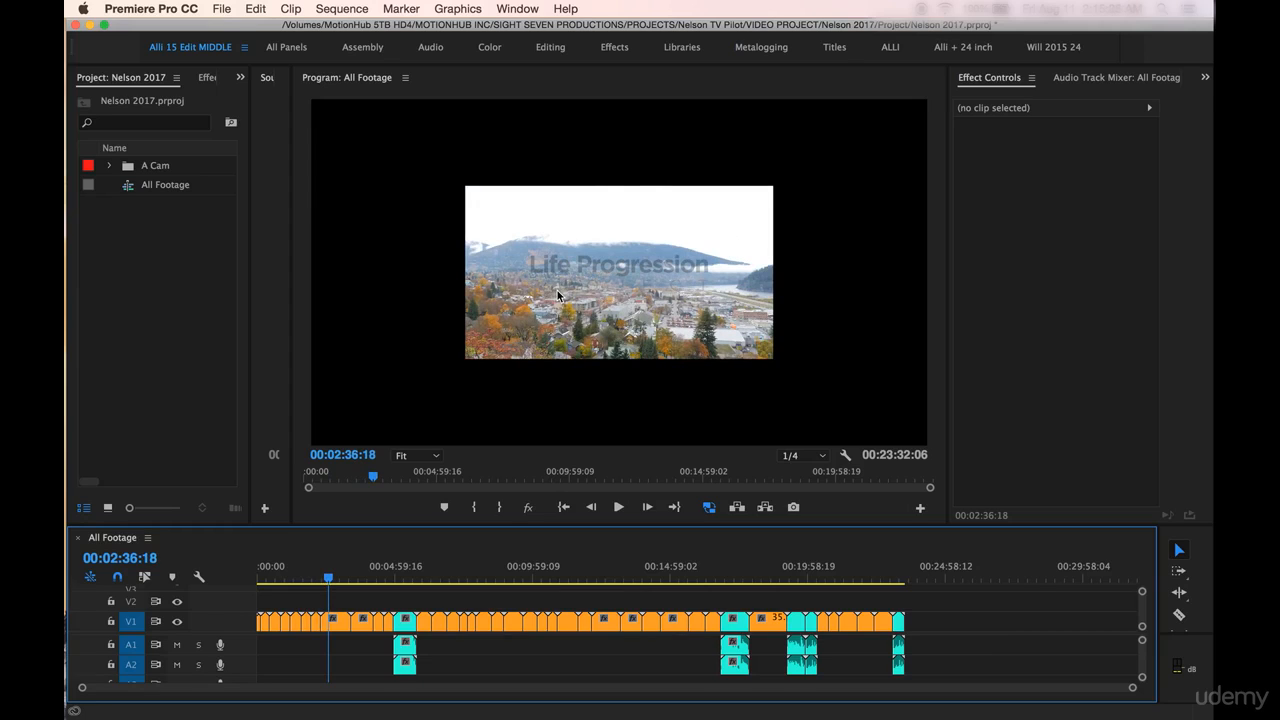
mouse_move(628, 108)
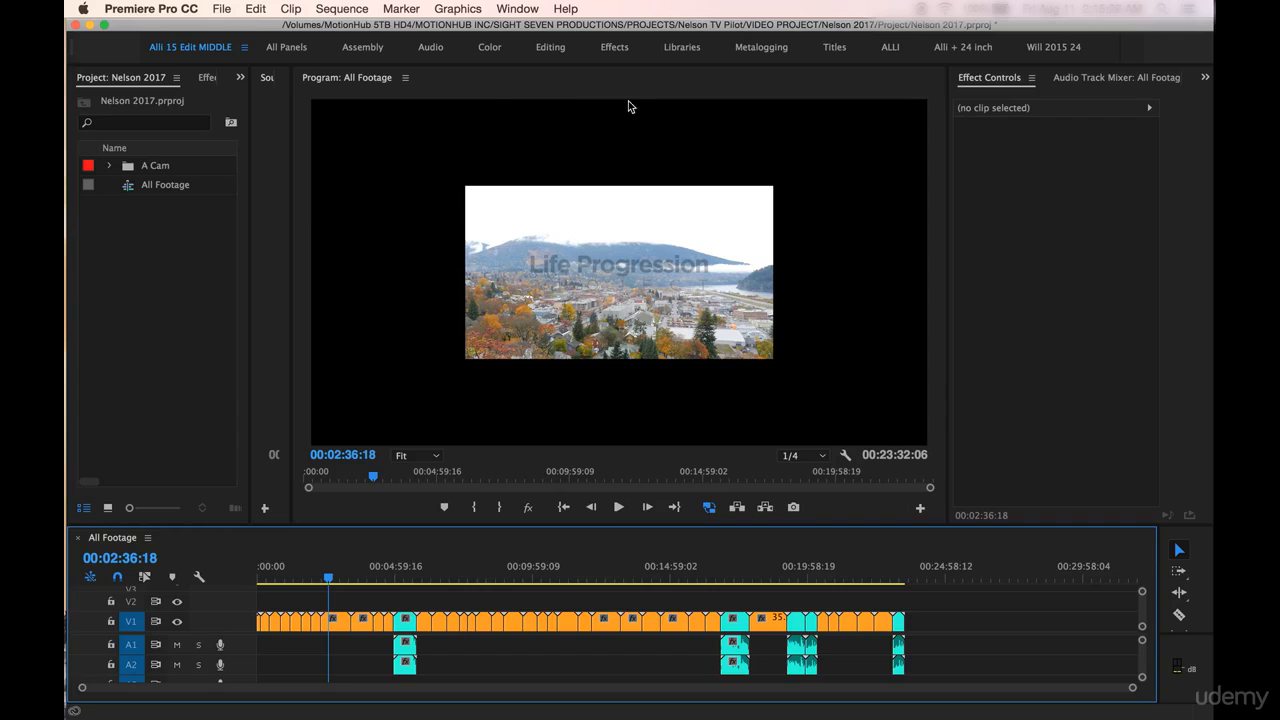
left_click(502, 566)
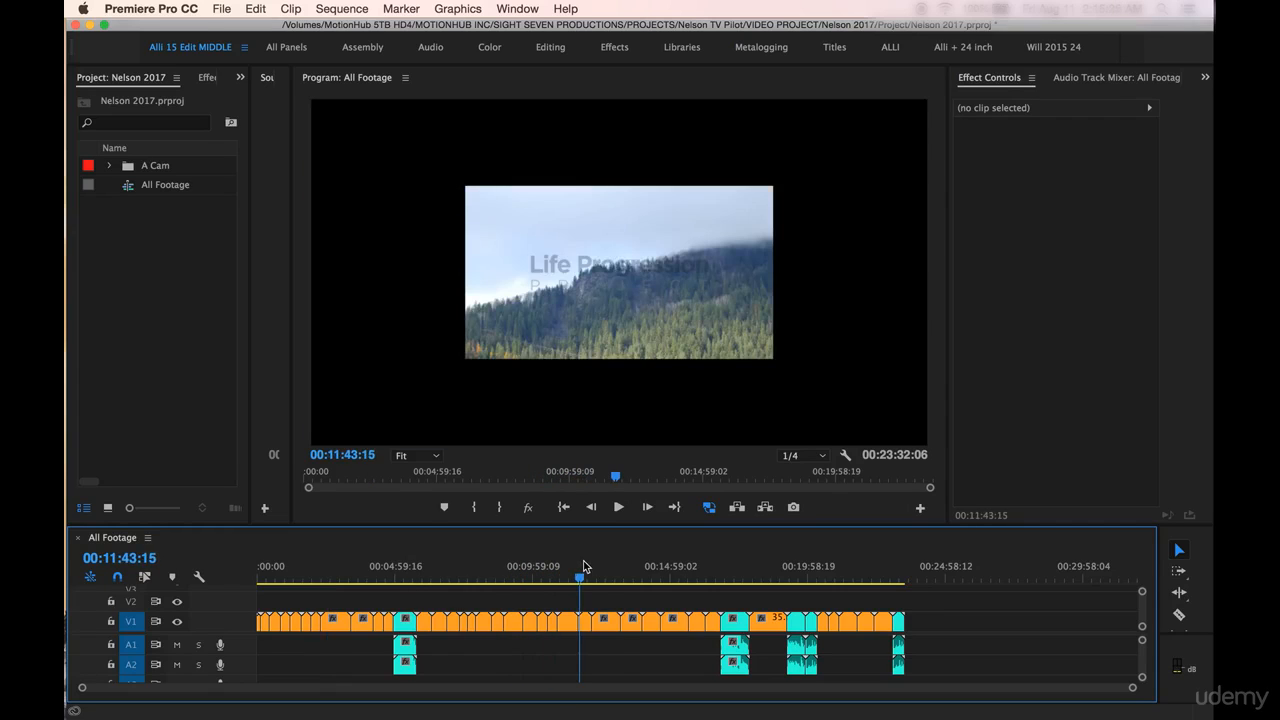
left_click(704, 578)
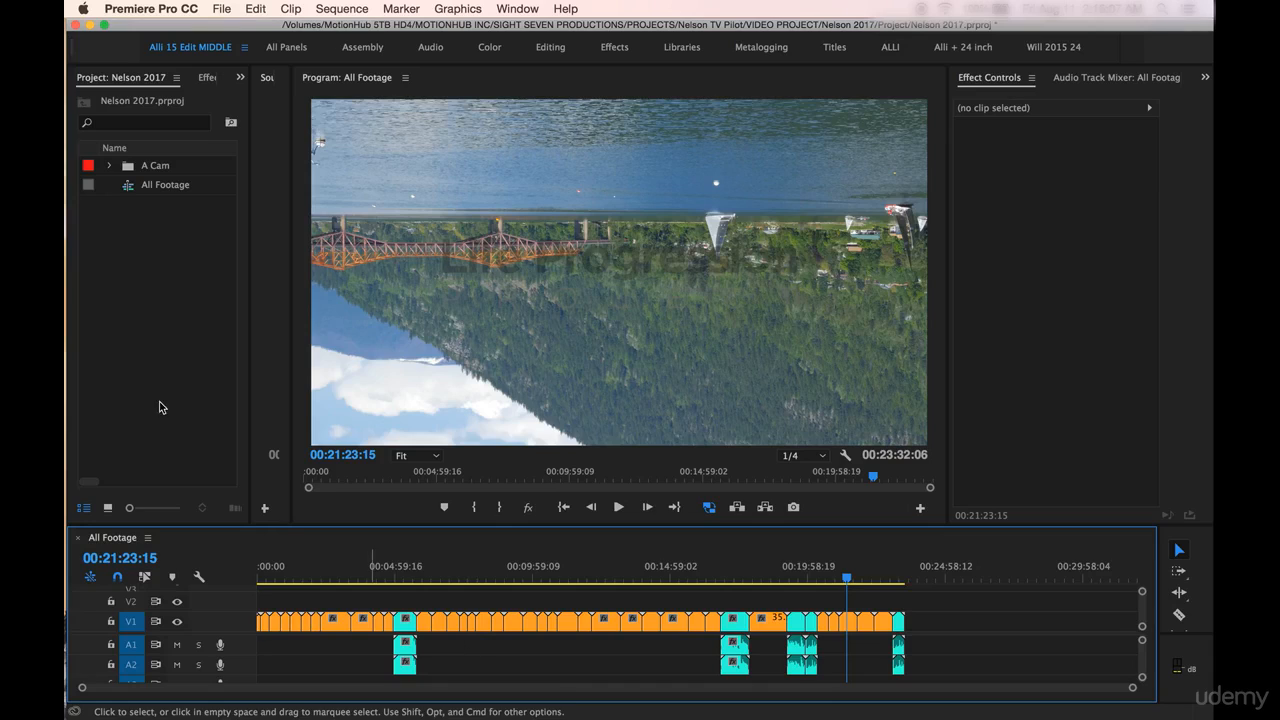
- In Sequence Settings for All Footage, switch the editing mode to Custom
left_click(340, 8)
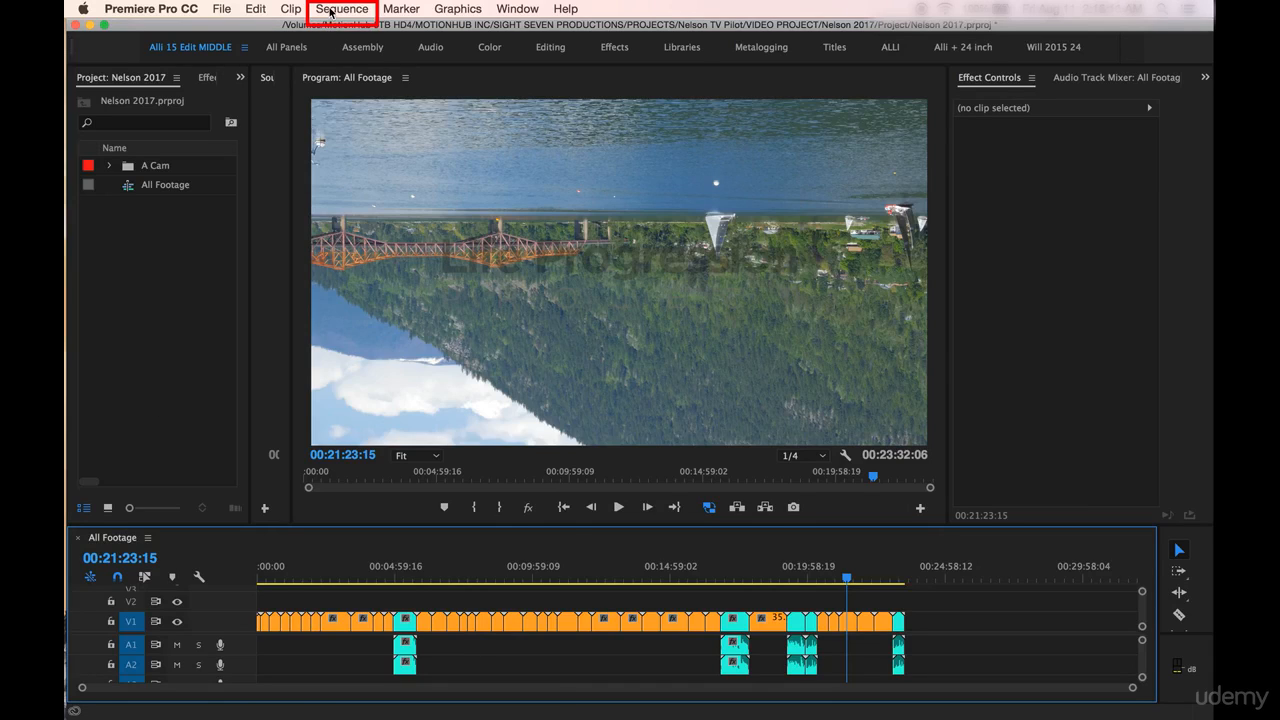
left_click(342, 8)
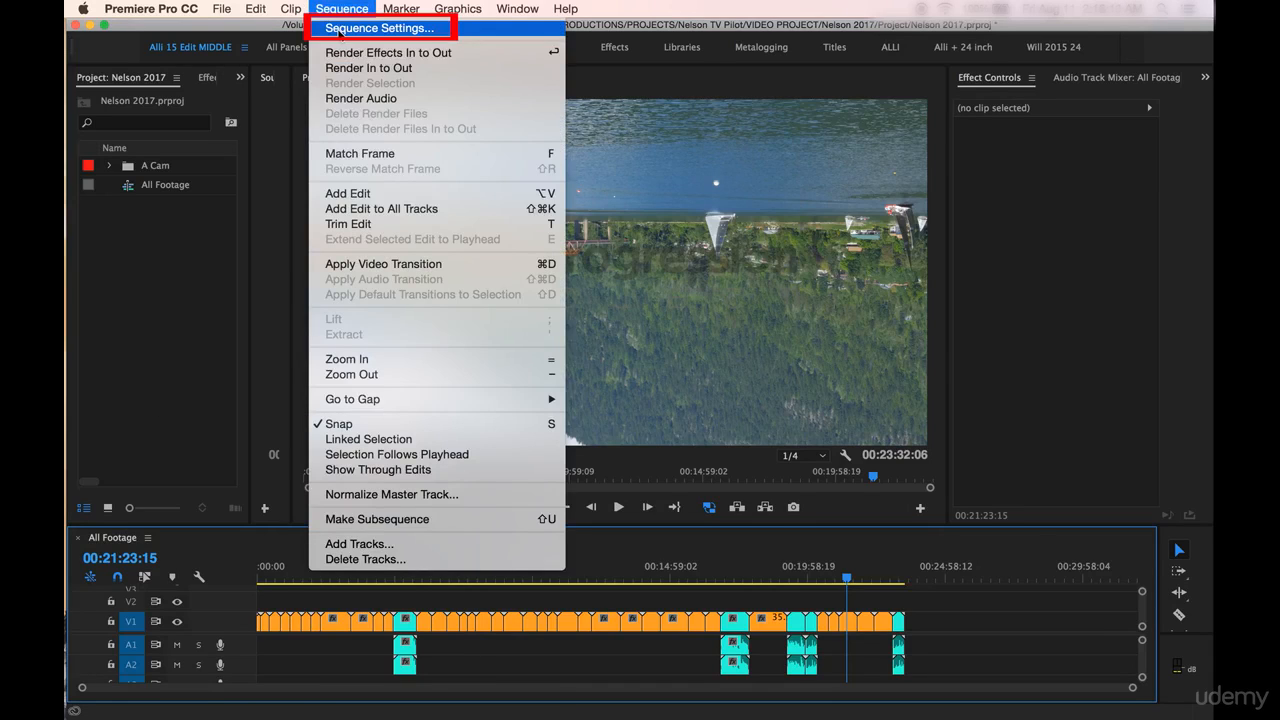
left_click(378, 28)
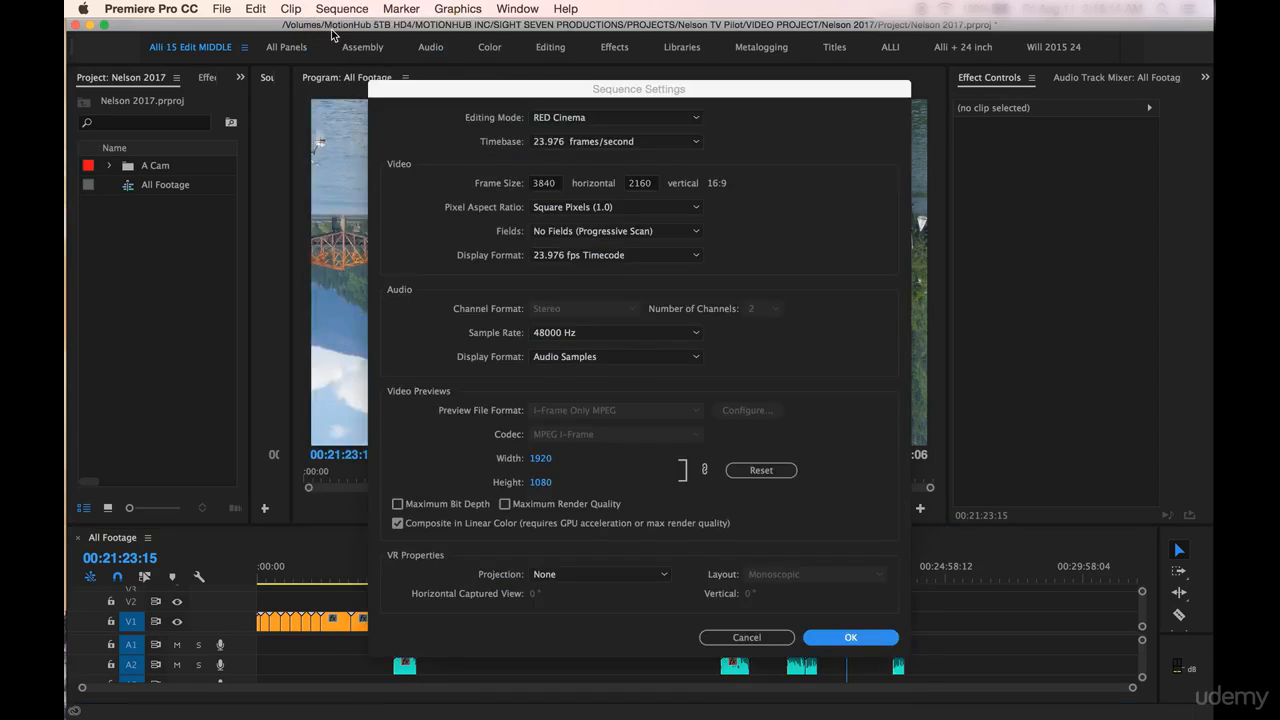
left_click(616, 116)
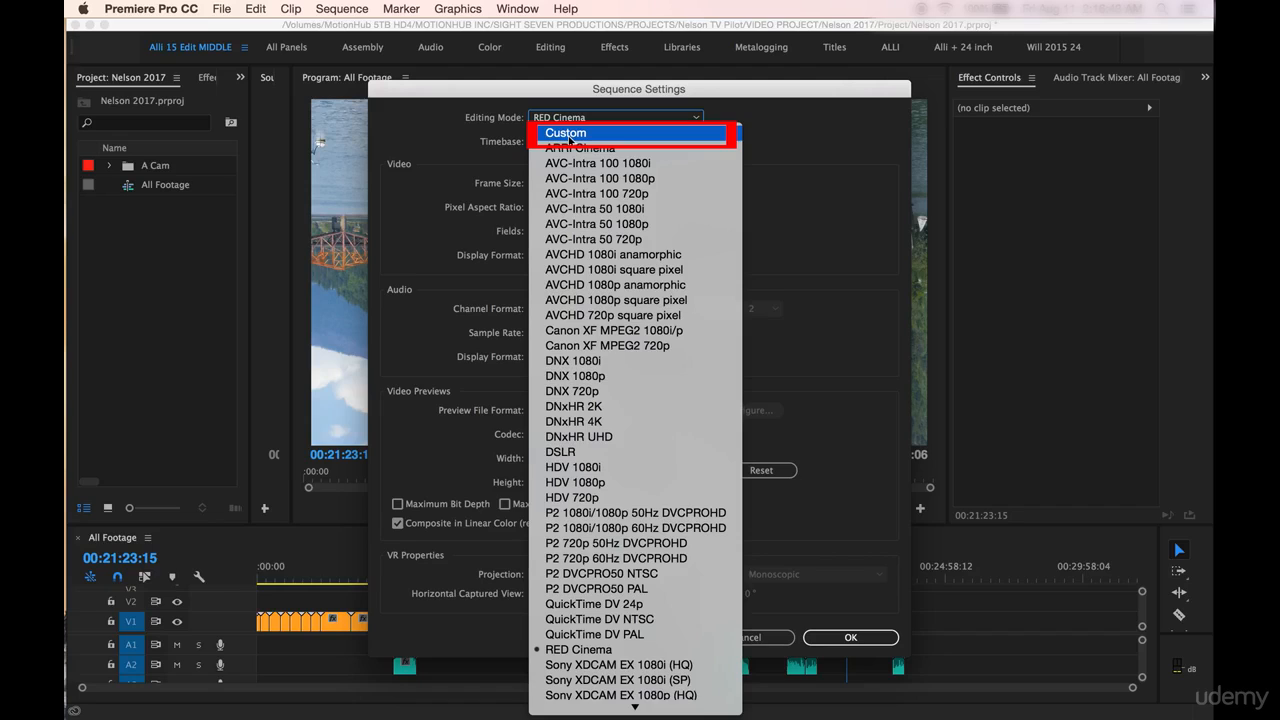
left_click(566, 132)
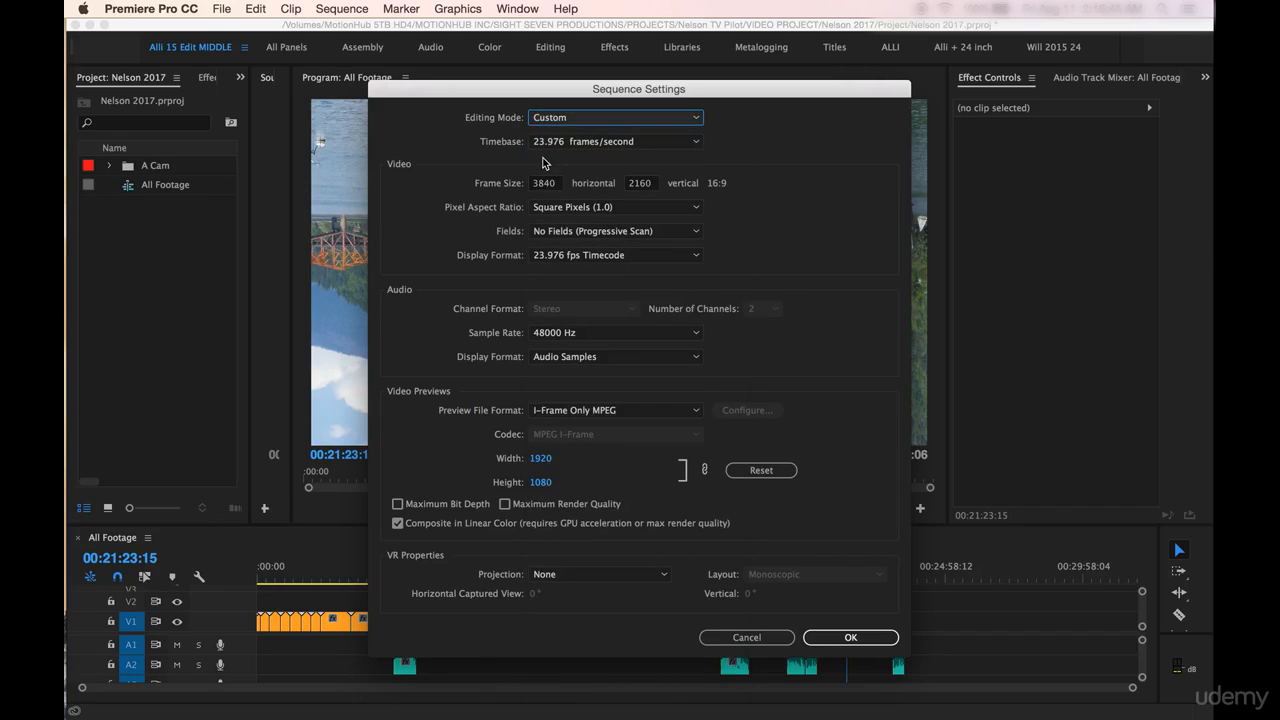
mouse_move(542, 160)
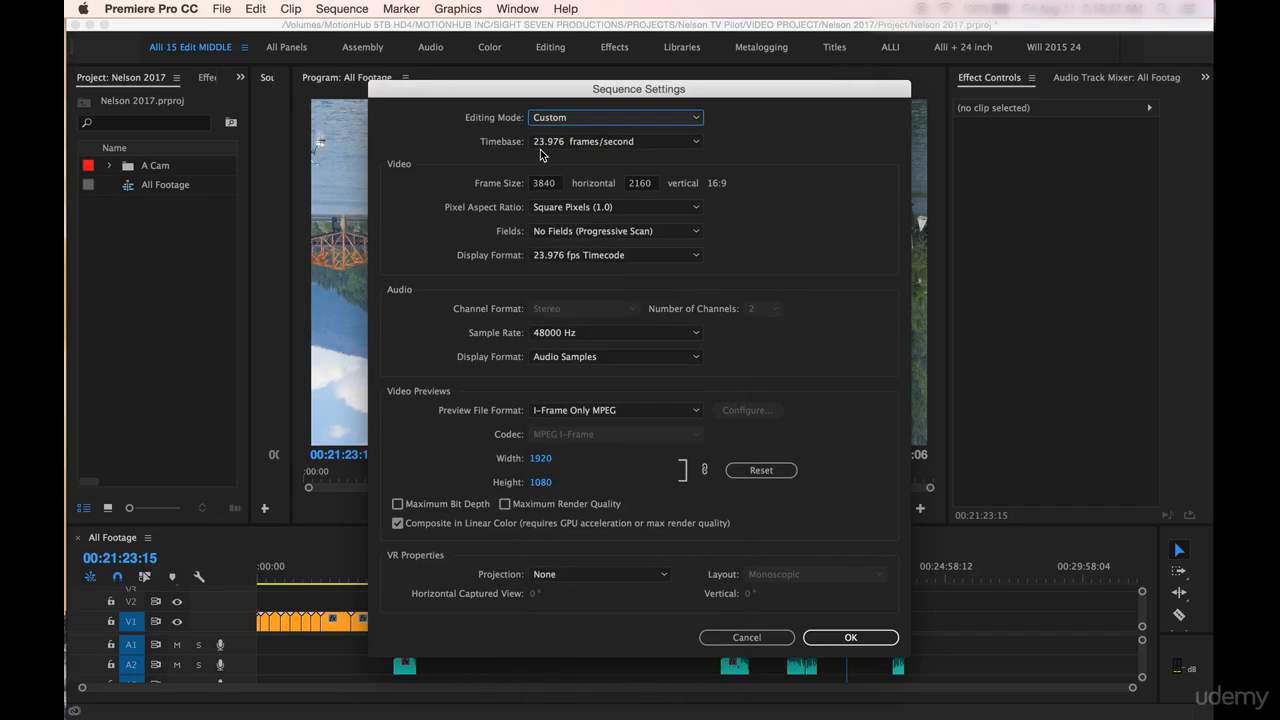
mouse_move(604, 156)
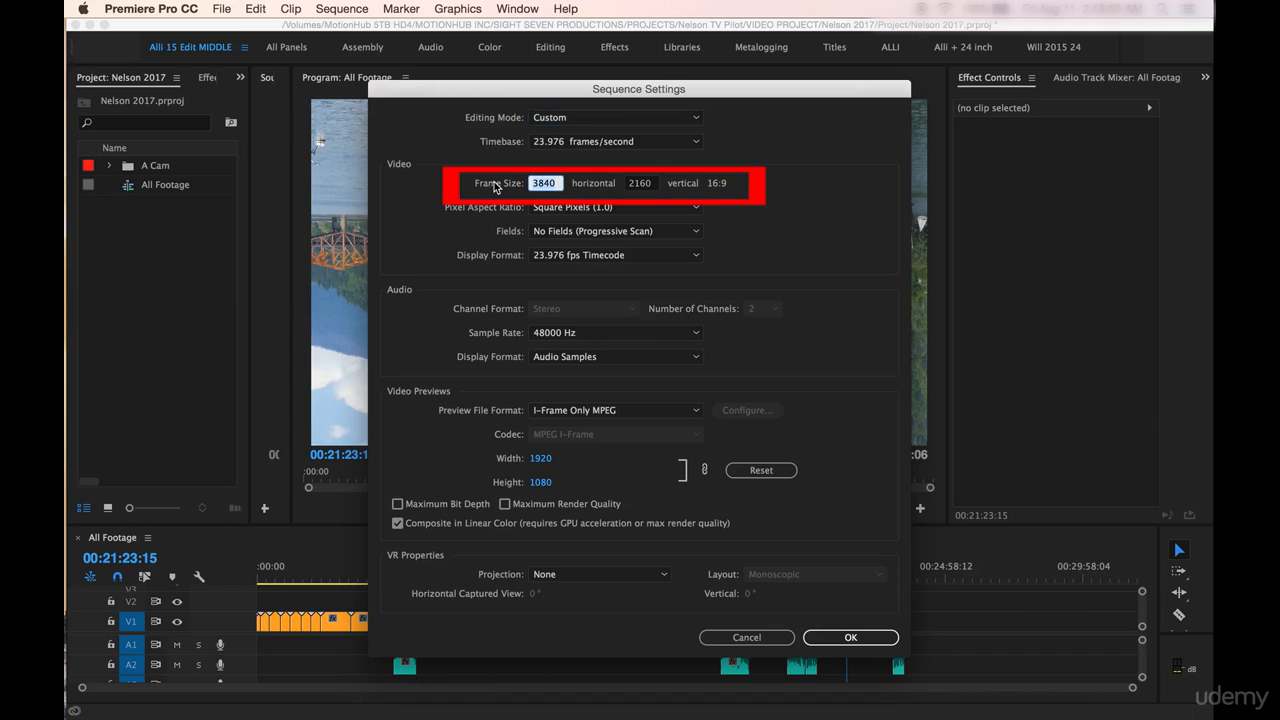
- Set the frame size to 1920 horizontal by 1080 vertical
type("1920")
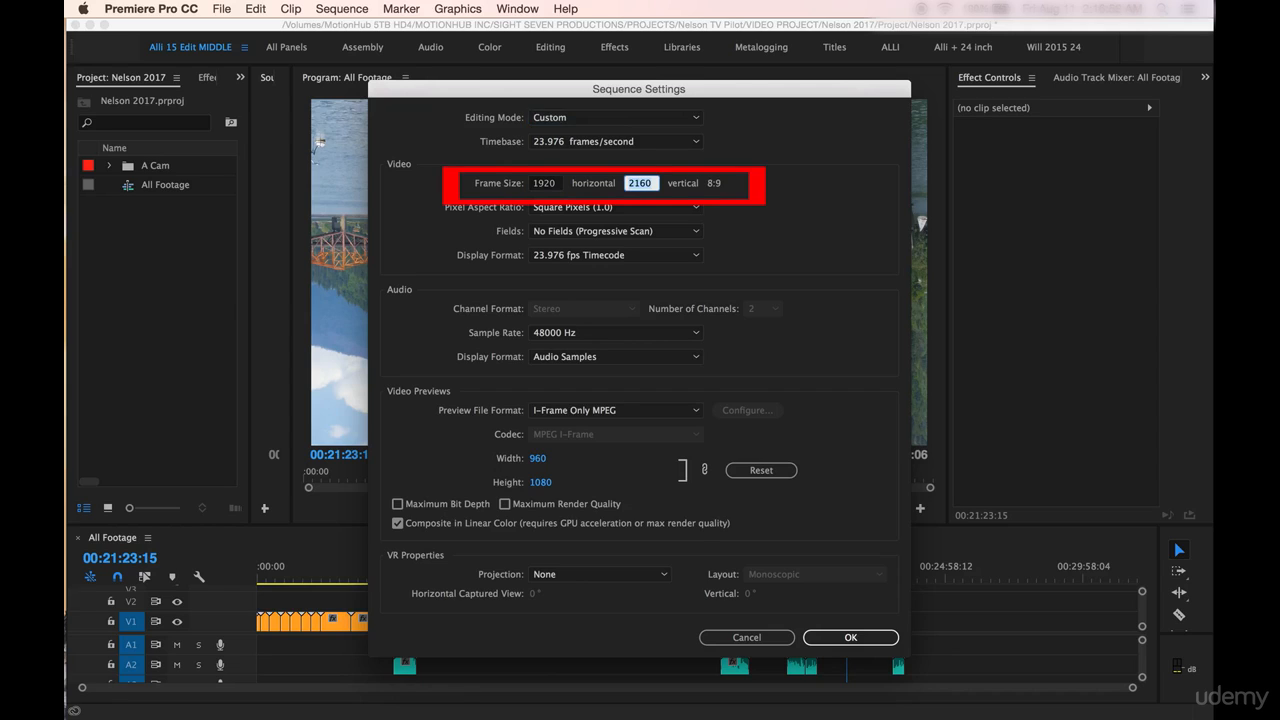
type("1080")
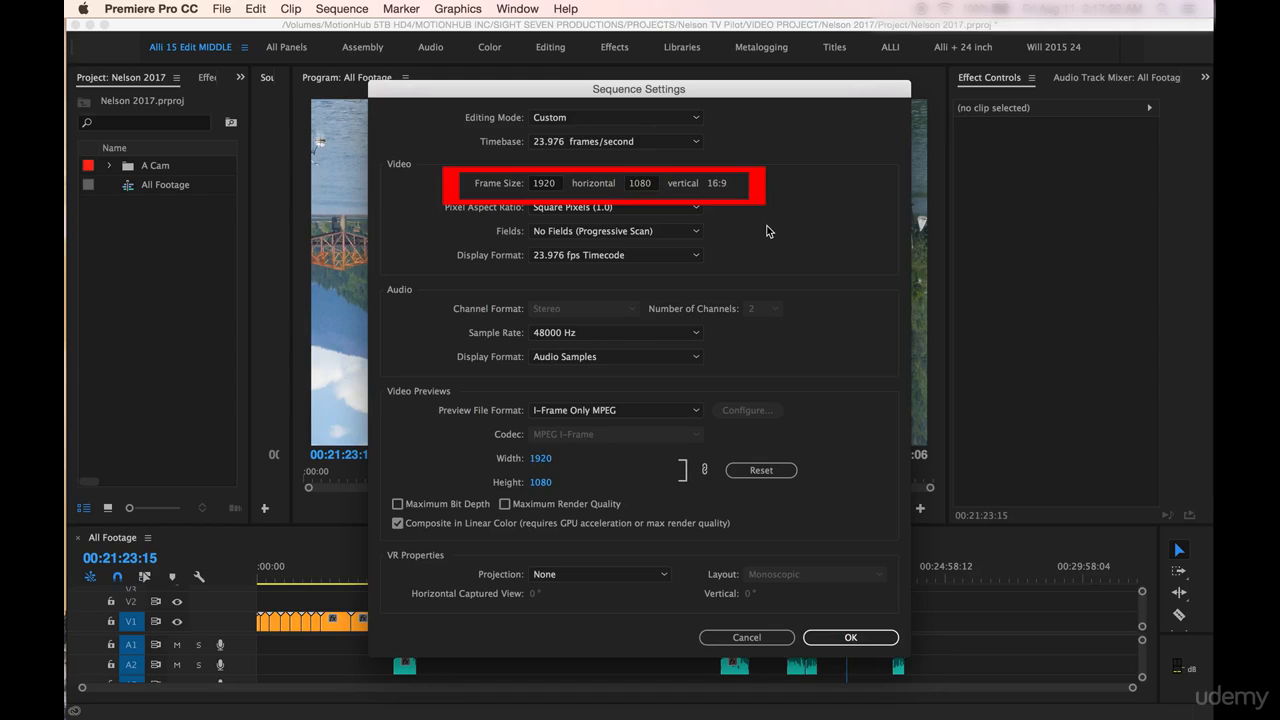
mouse_move(490, 248)
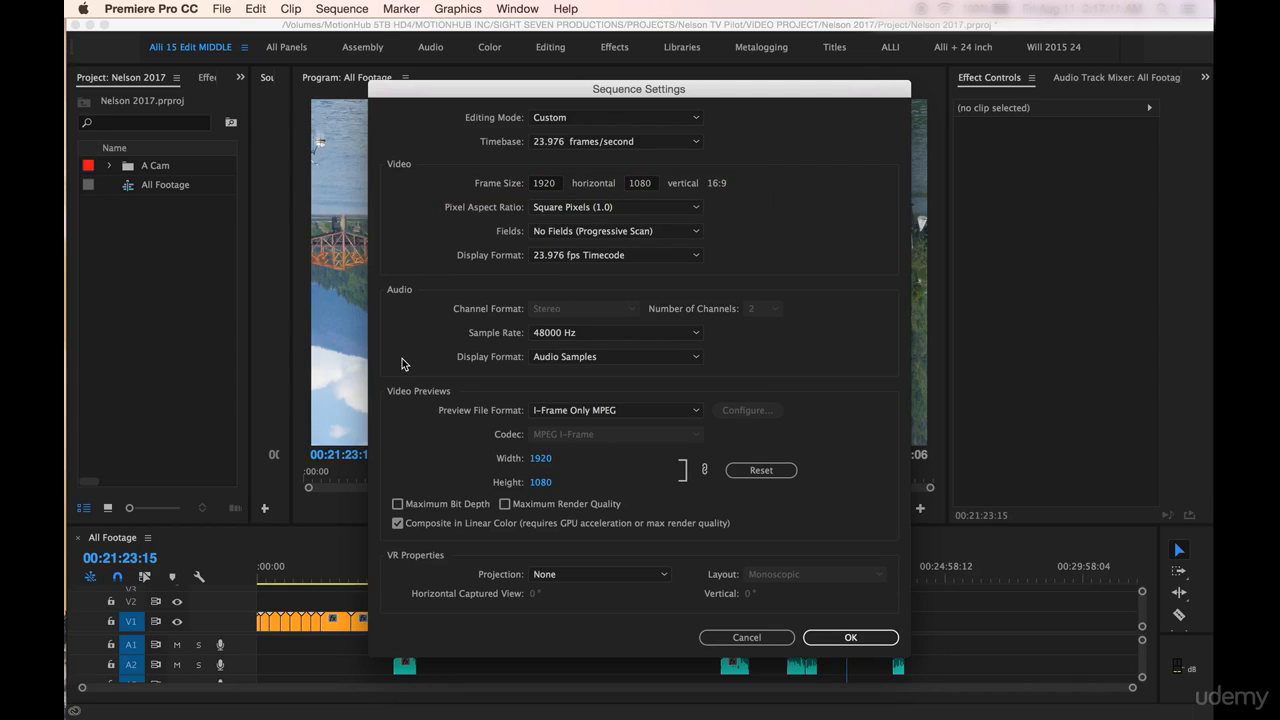
mouse_move(532, 488)
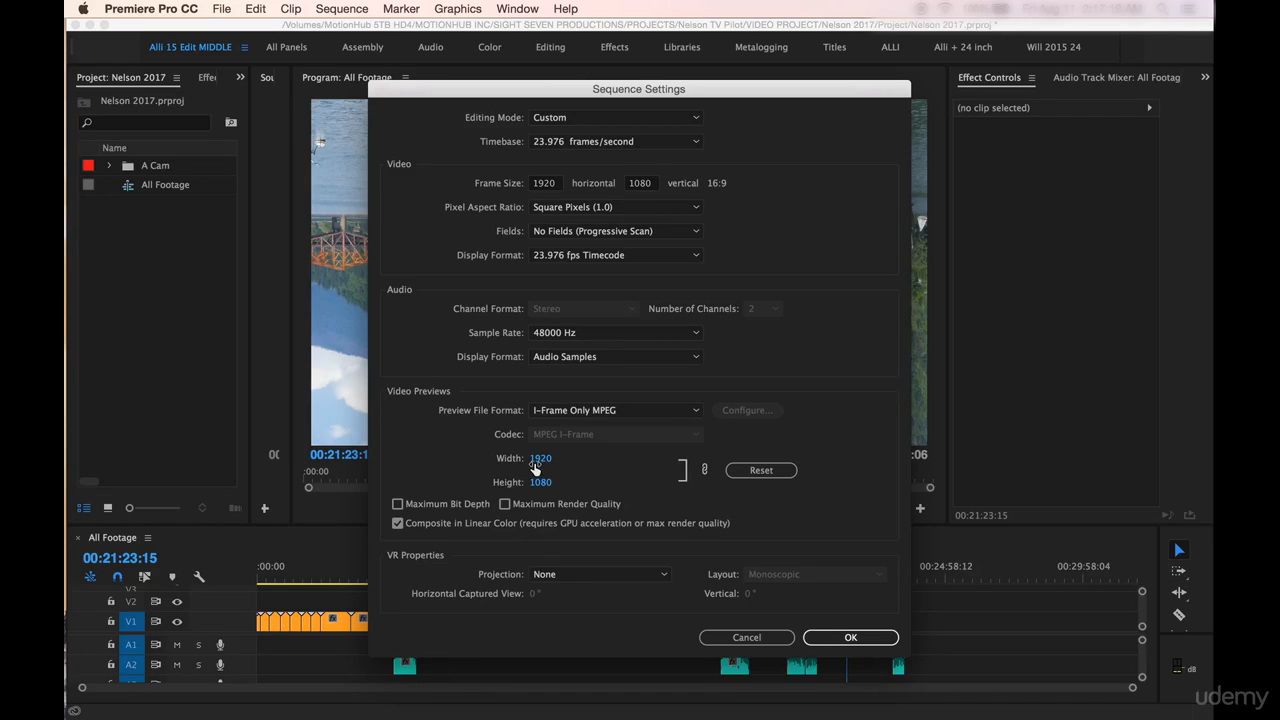
left_click(850, 636)
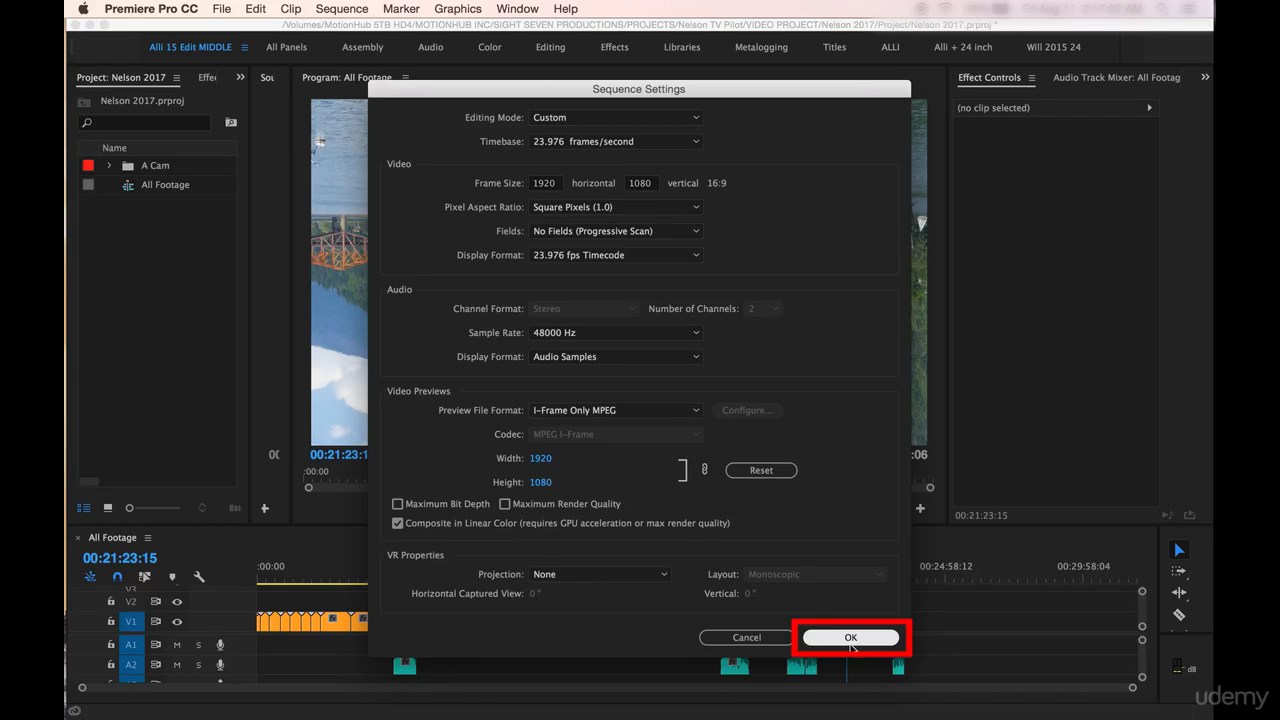
- Apply the 1920x1080 settings, accept deleting previews, and save the project
left_click(850, 636)
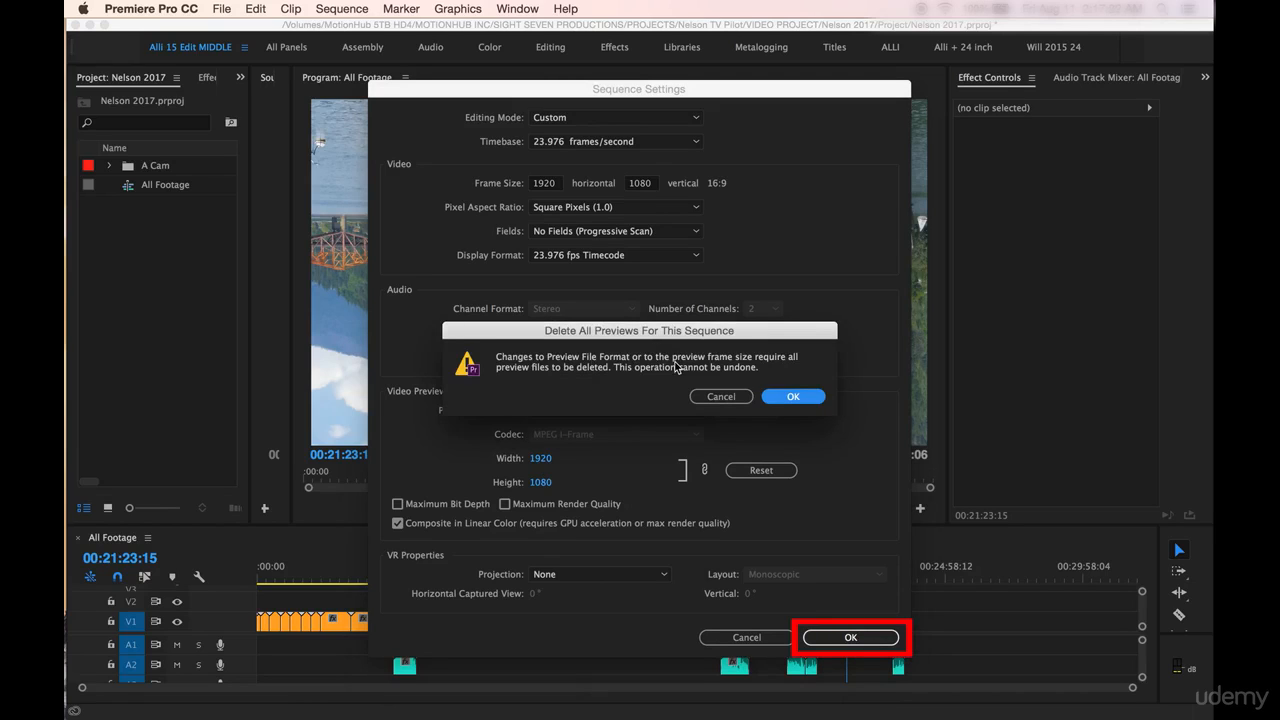
left_click(850, 636)
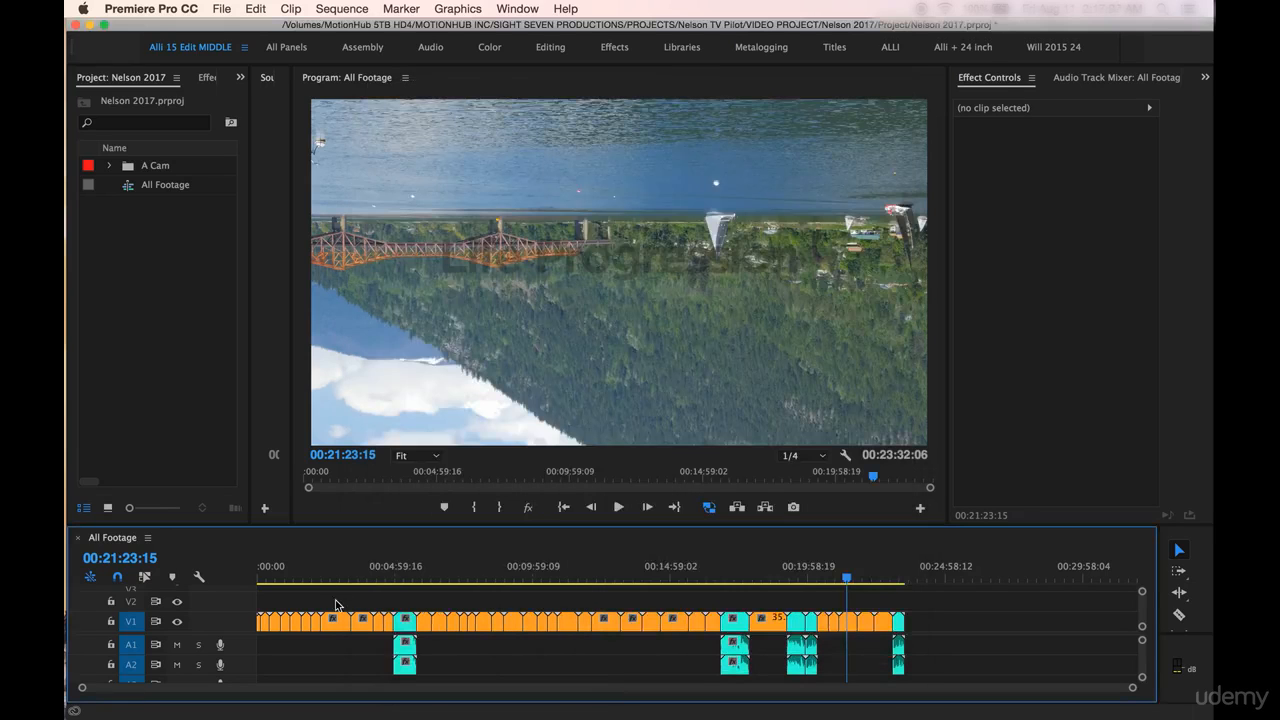
key("cmd+s")
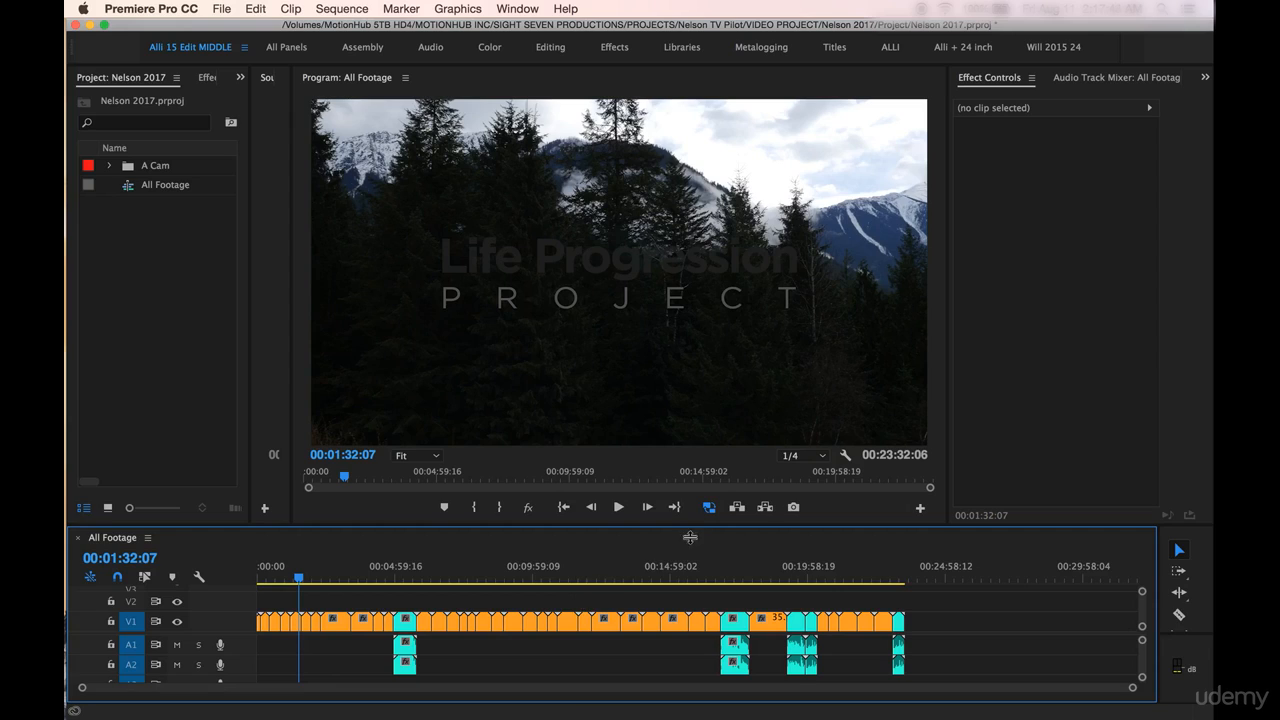
mouse_move(708, 508)
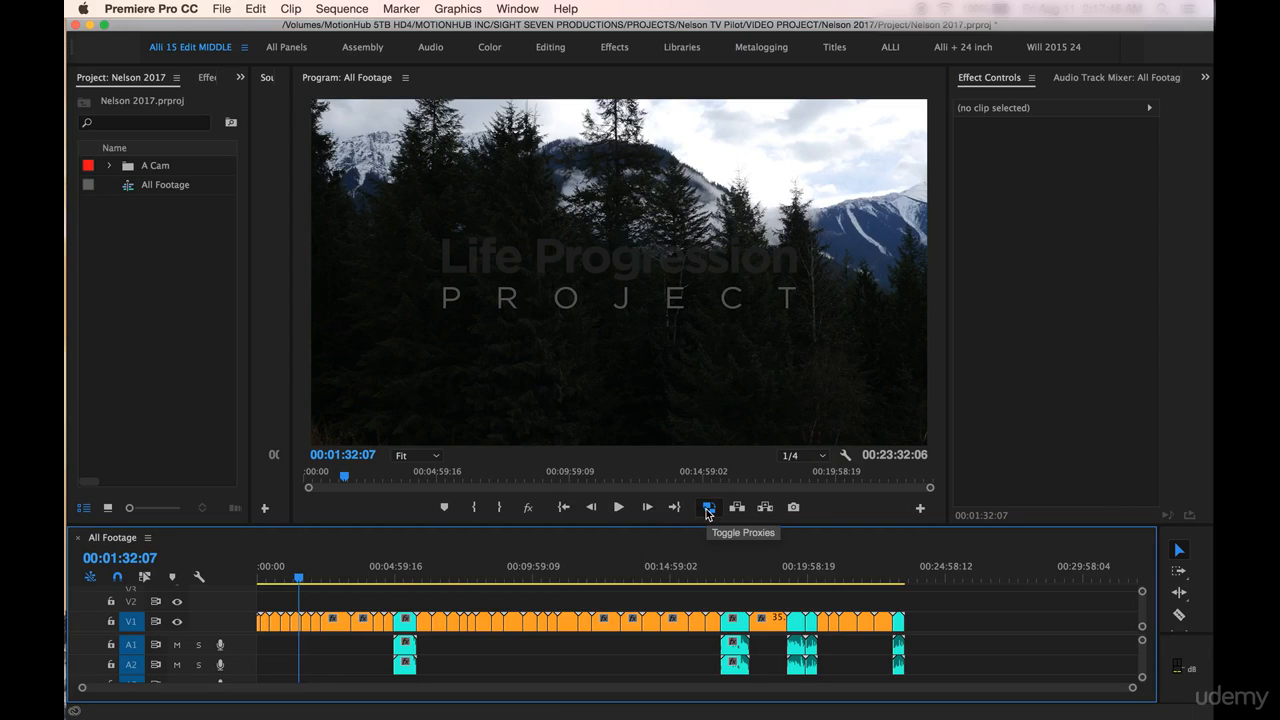
mouse_move(708, 508)
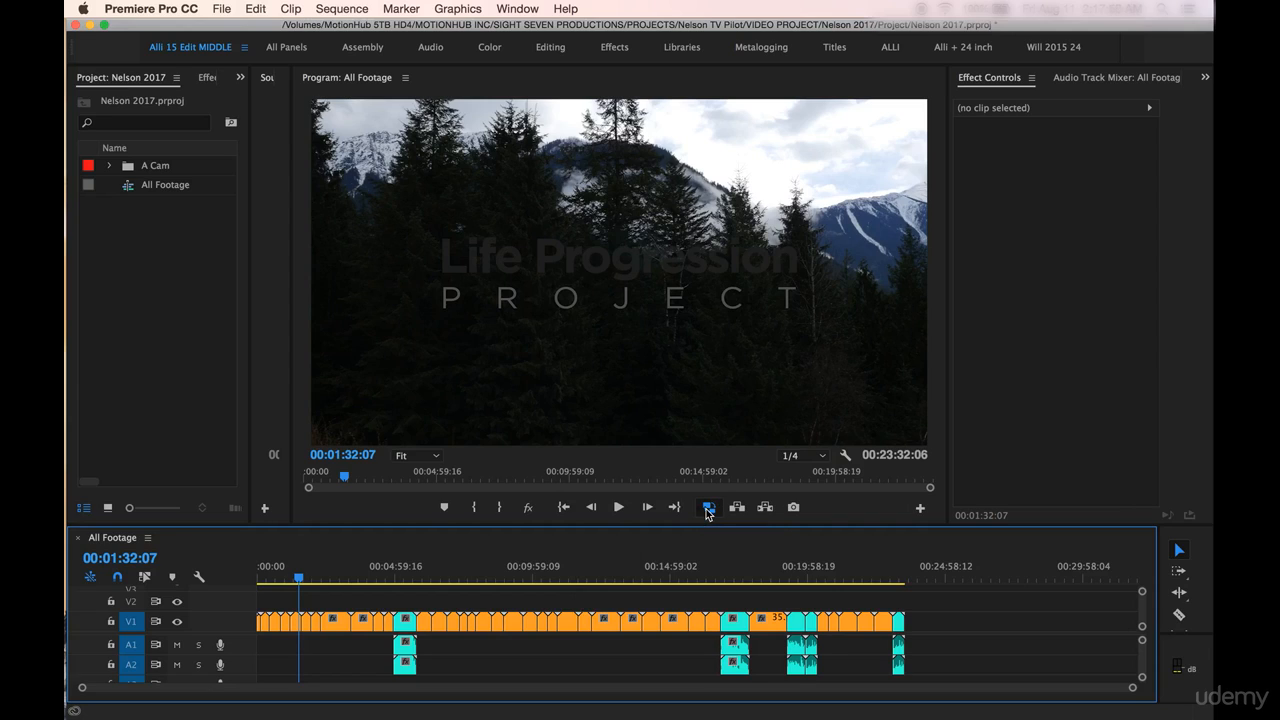